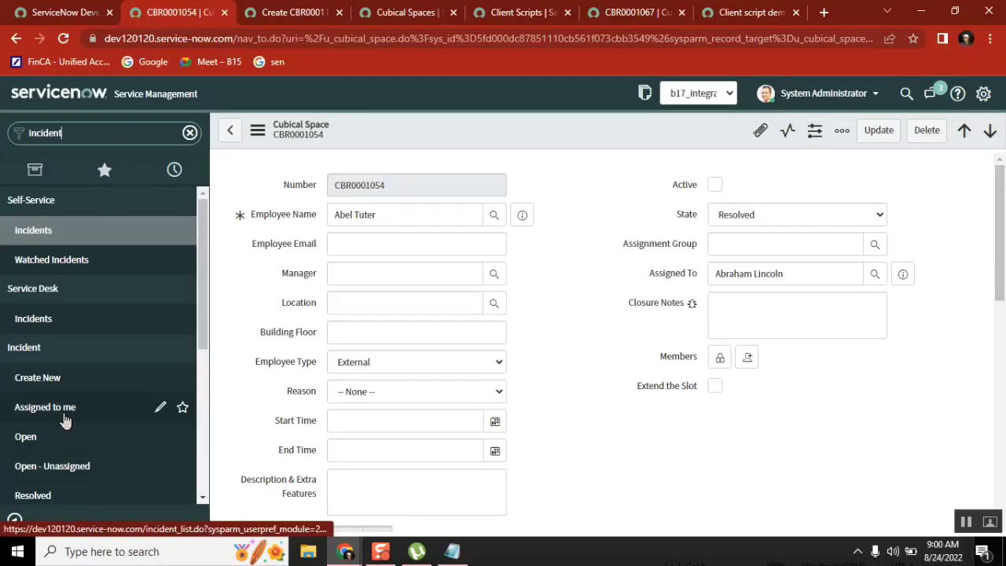
Open incident INC0010444 from Assigned to me and show its template bar.
click(45, 406)
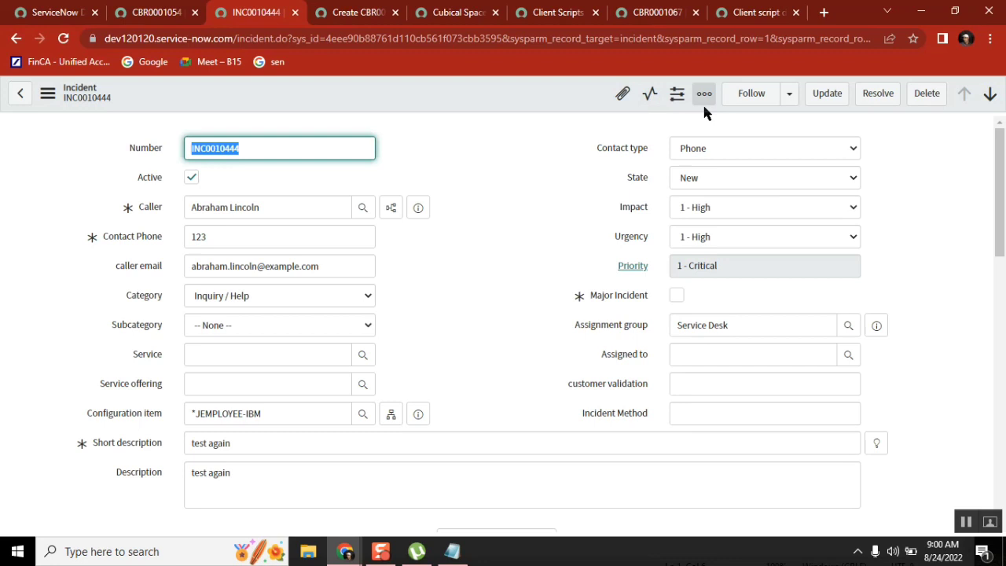
click(703, 94)
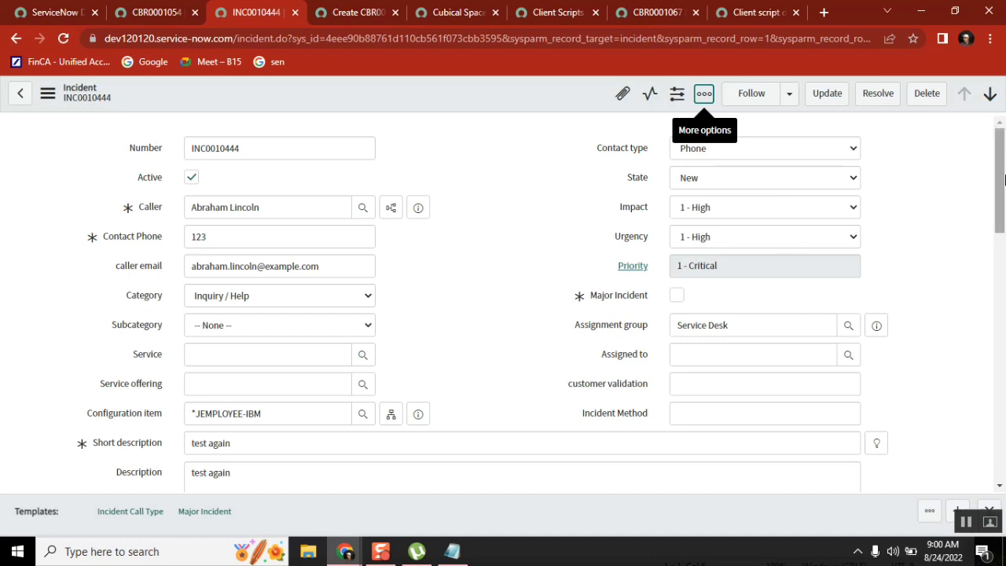
mouse_move(539, 401)
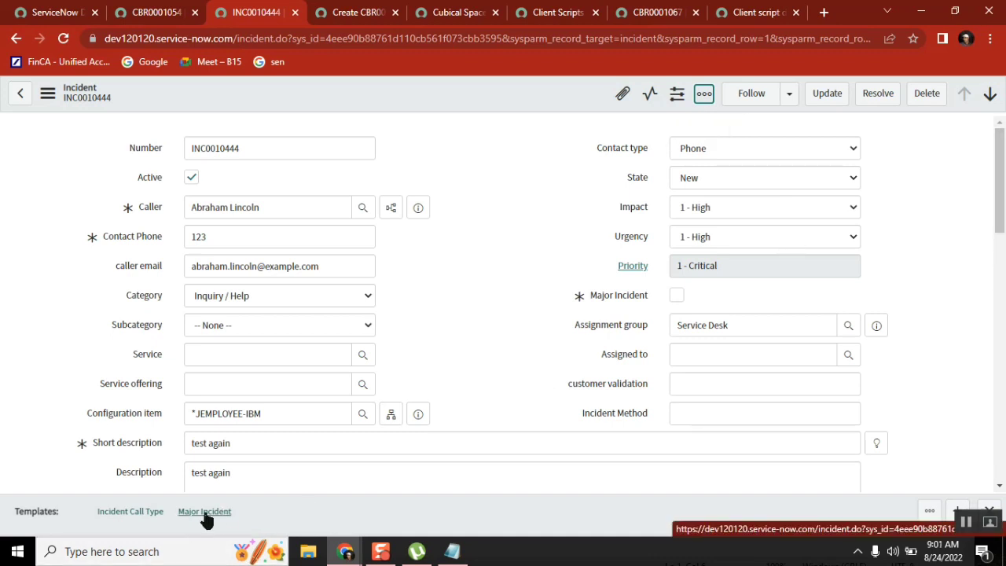
Apply the Major Incident template to INC0010444, dismissing both script alerts and the applied notice.
click(204, 512)
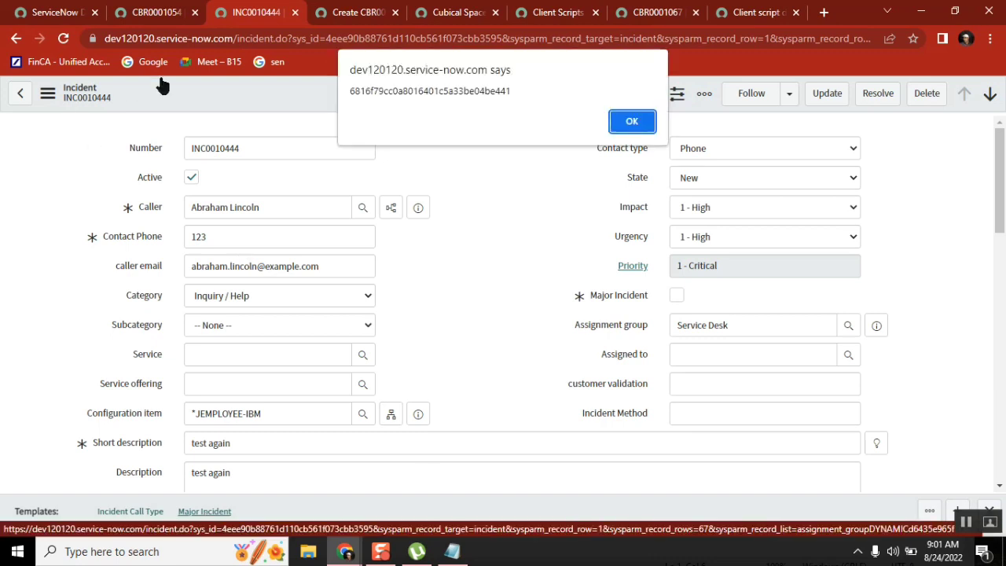
click(631, 121)
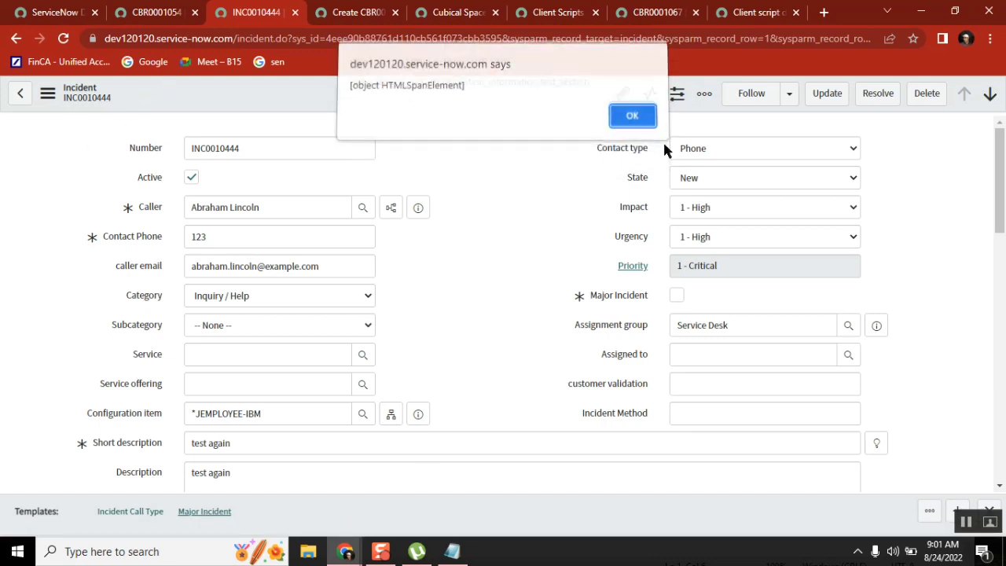
click(633, 116)
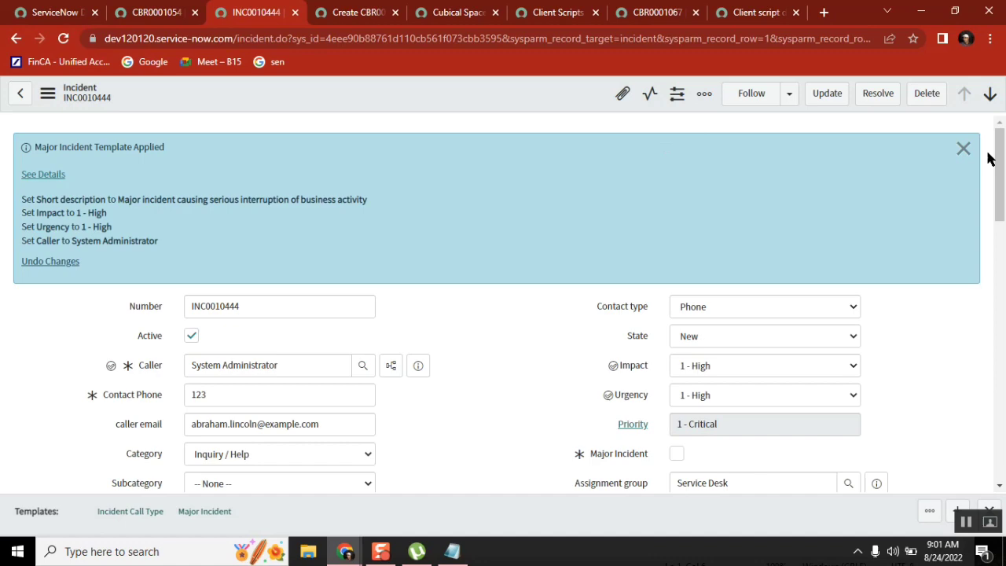
click(964, 149)
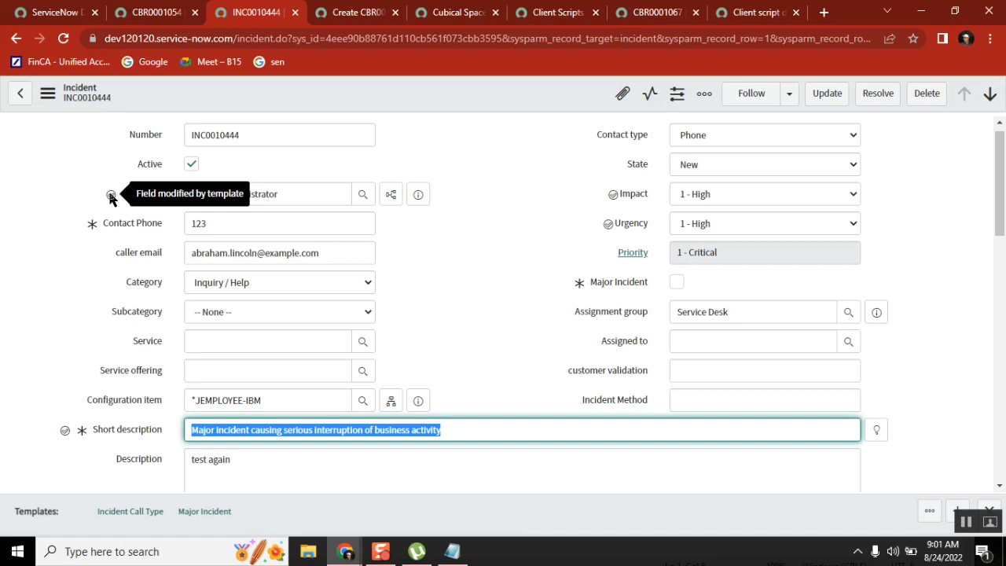
Inspect the isTemplate parameter in the 'Client script demo for B18' script.
click(753, 11)
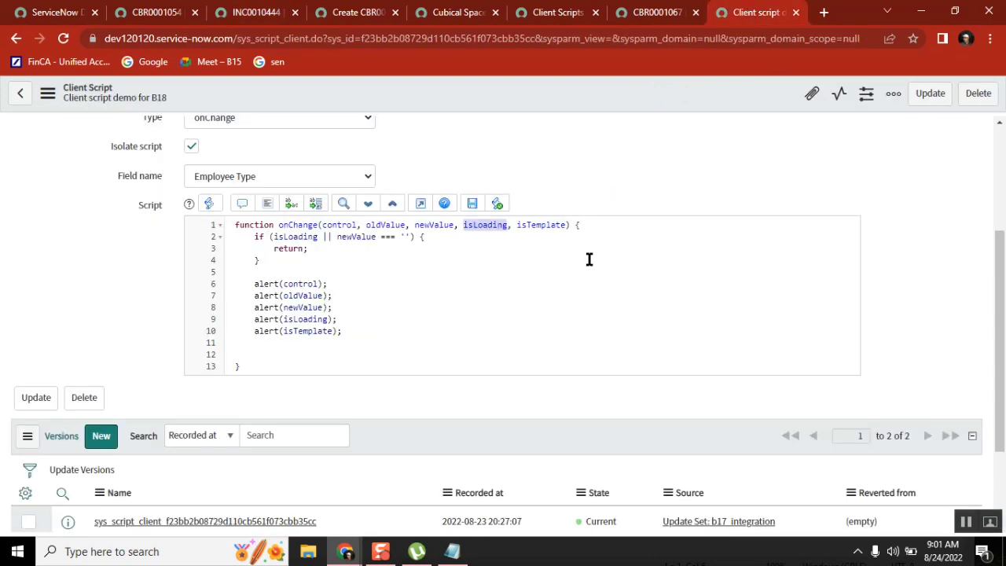
double_click(540, 225)
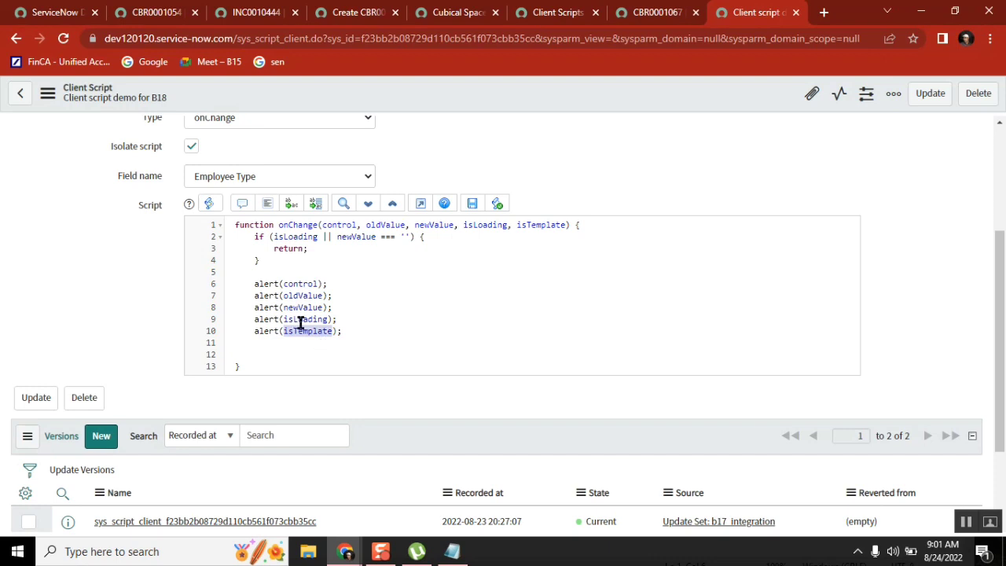
mouse_move(430, 356)
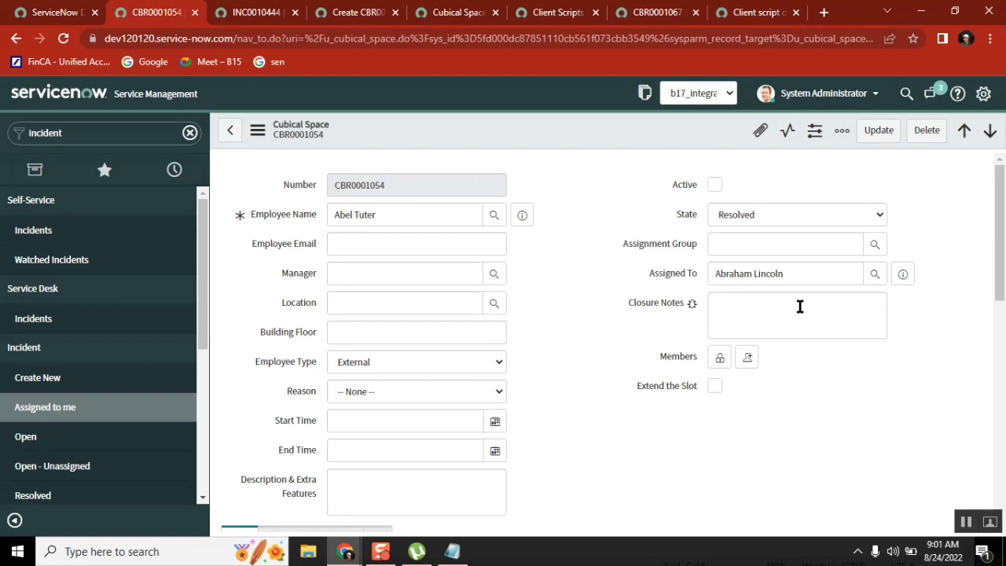
Toggle on the template bar for Cubical Space record CBR0001054 from More options.
click(841, 130)
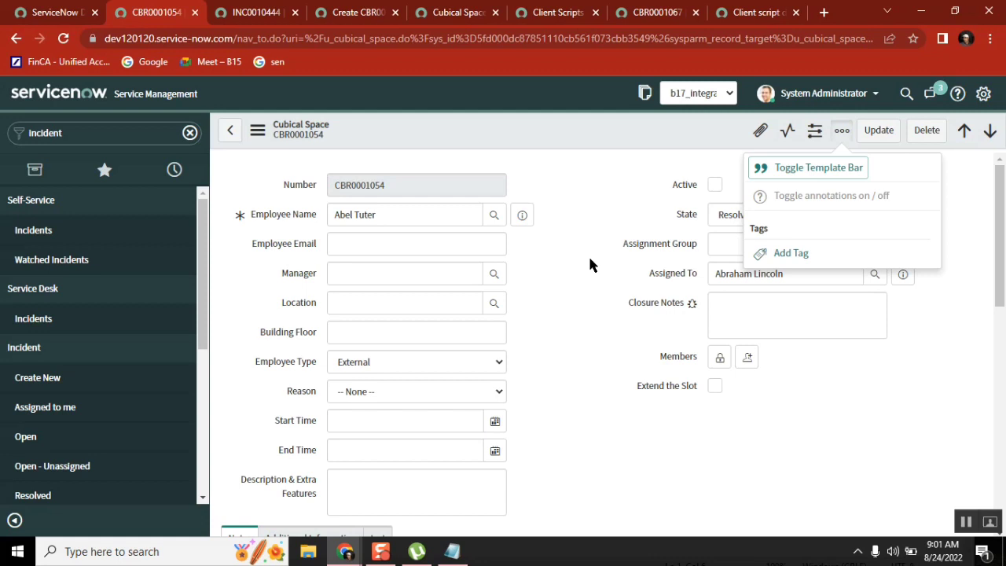
click(841, 130)
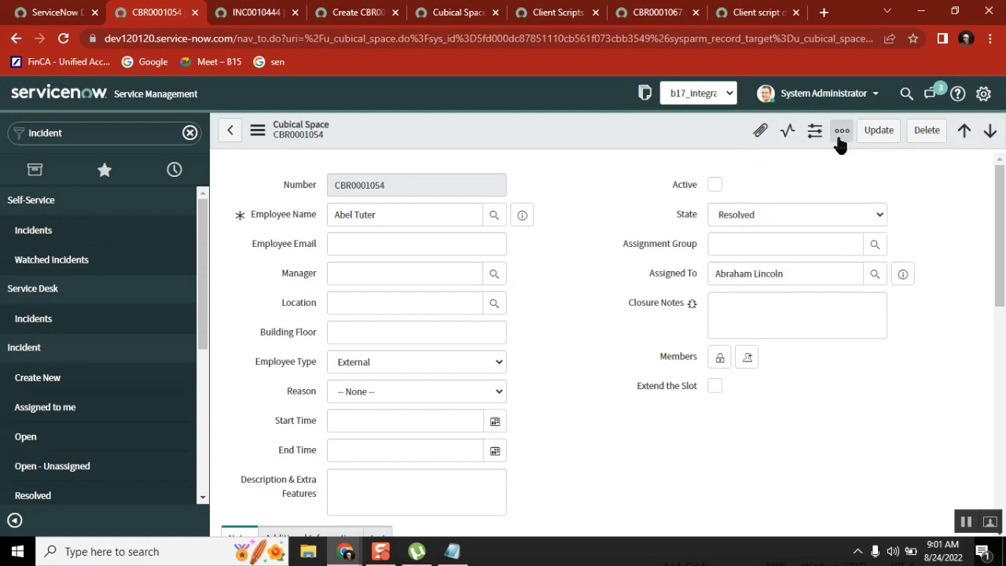
click(841, 130)
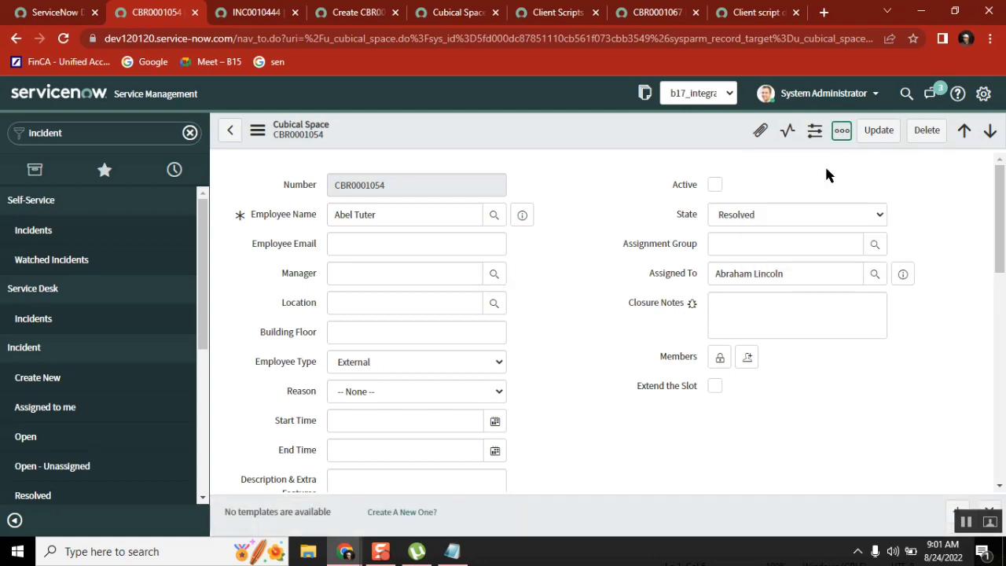
mouse_move(841, 130)
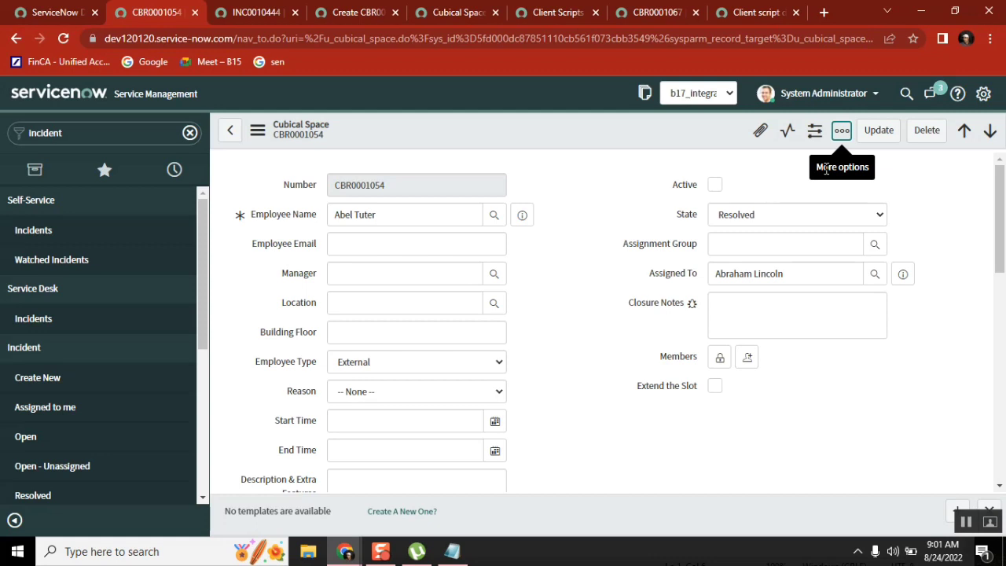
mouse_move(827, 174)
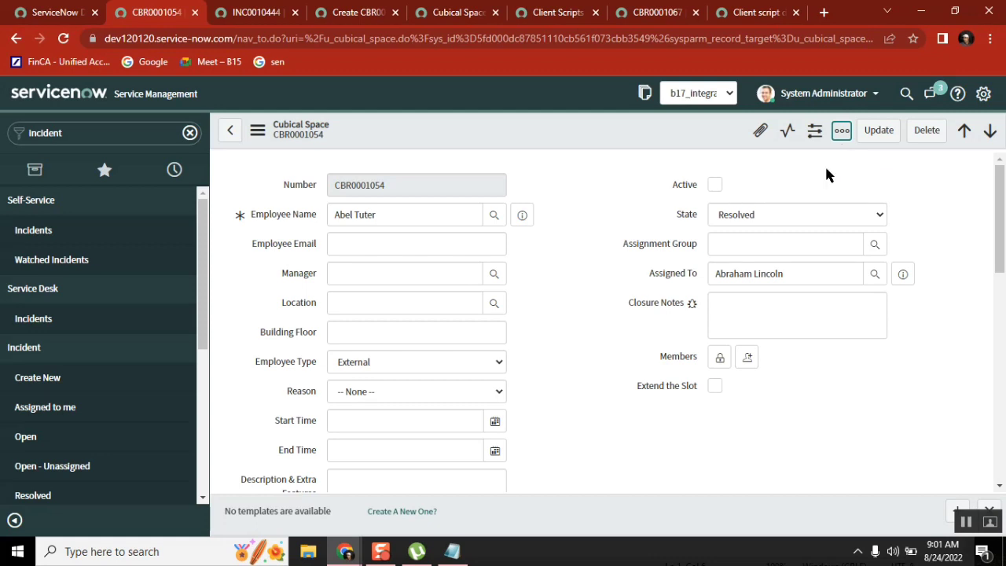
mouse_move(401, 511)
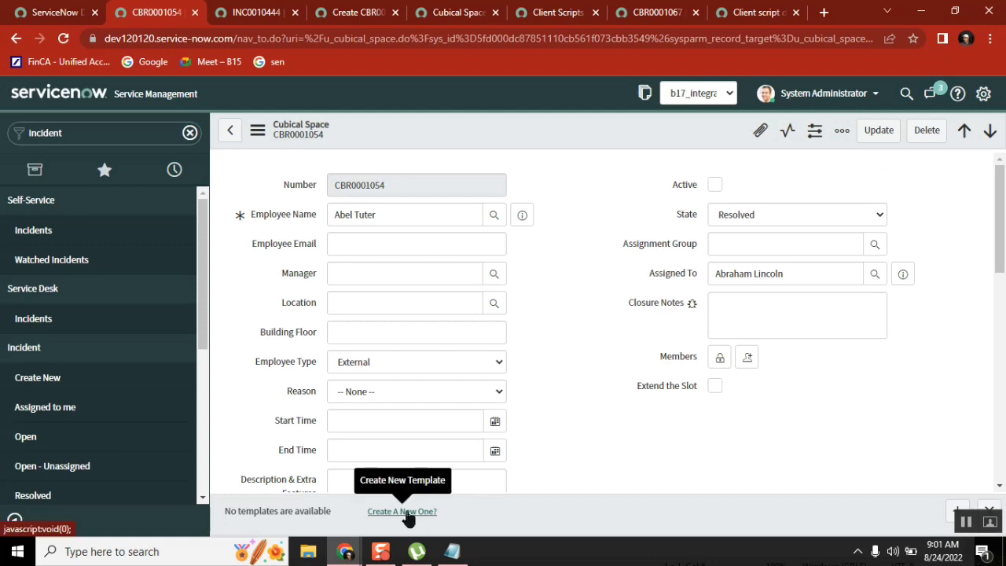
Start a new template from the record named 'Generic cubical request'.
click(402, 511)
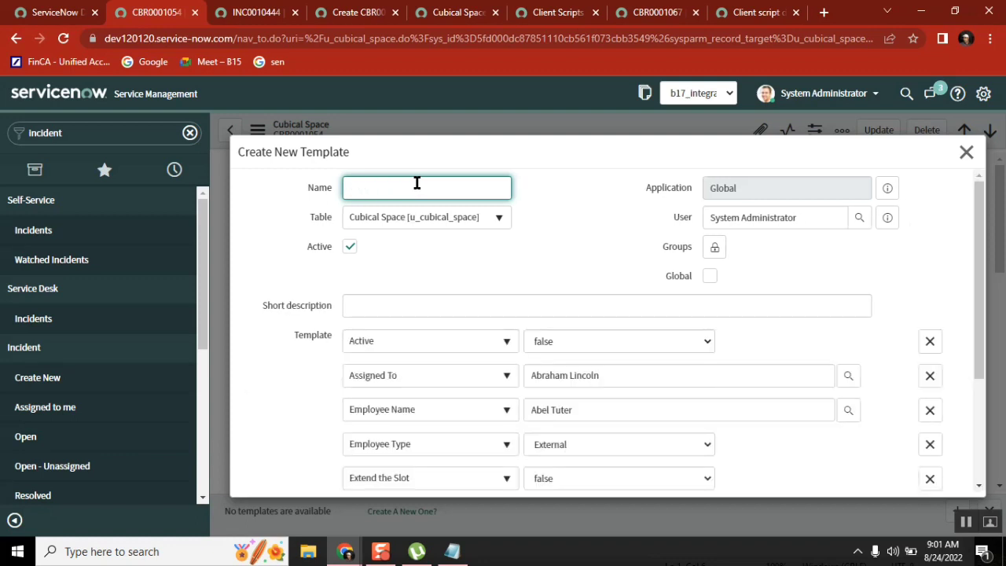
text(Generic cu)
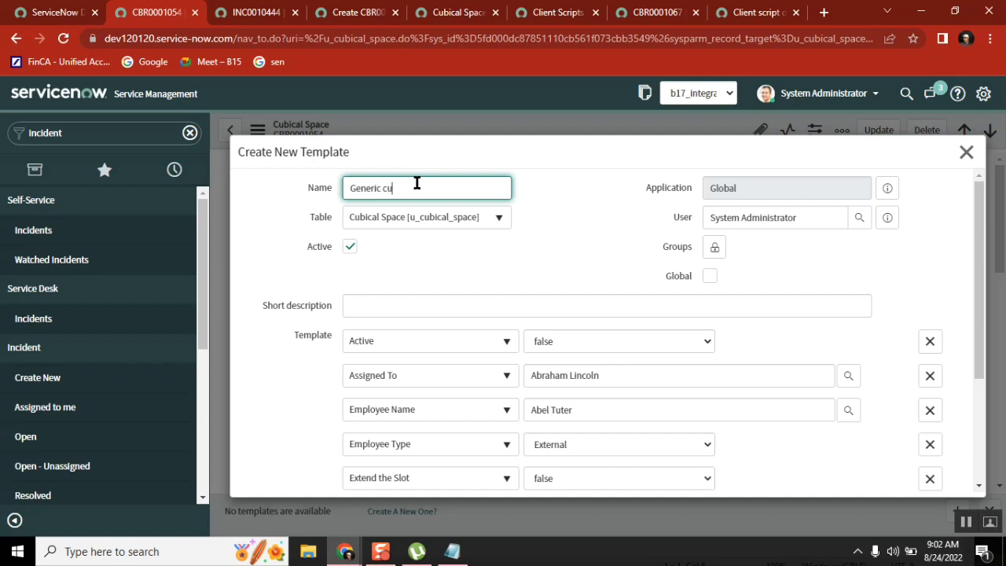
text(bical)
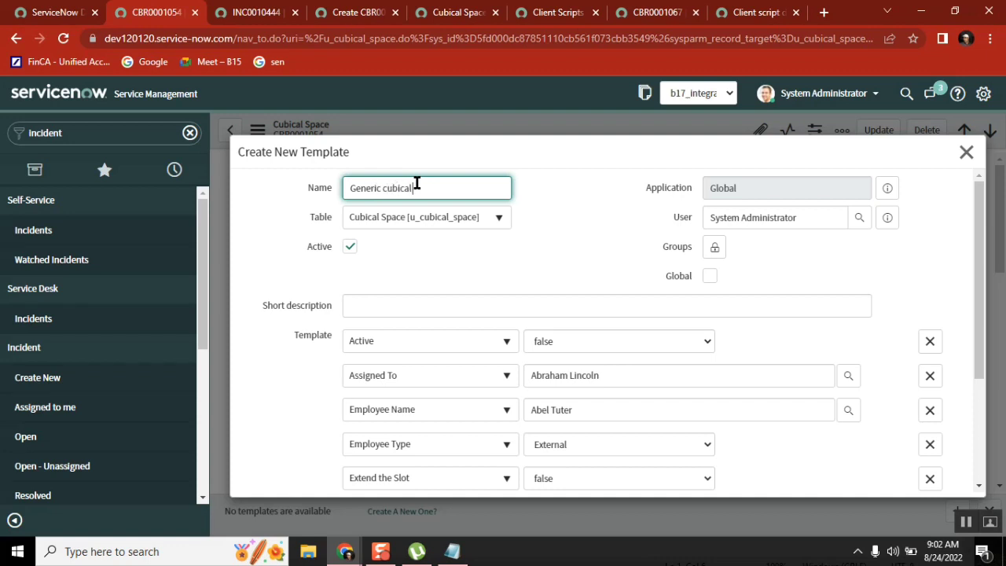
text(request)
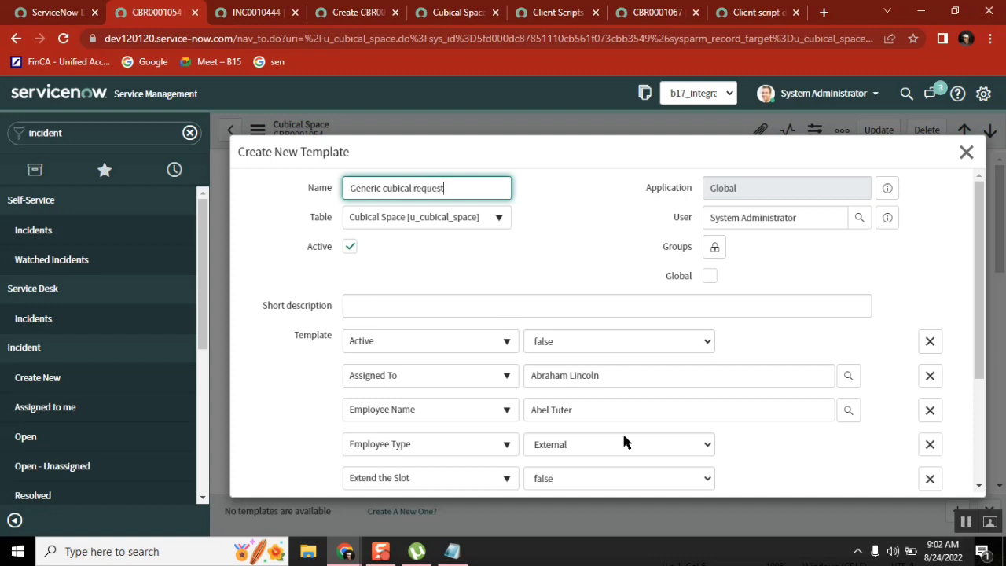
Set the template's Active to true, remove Assigned To, and keep Employee Type External.
click(619, 340)
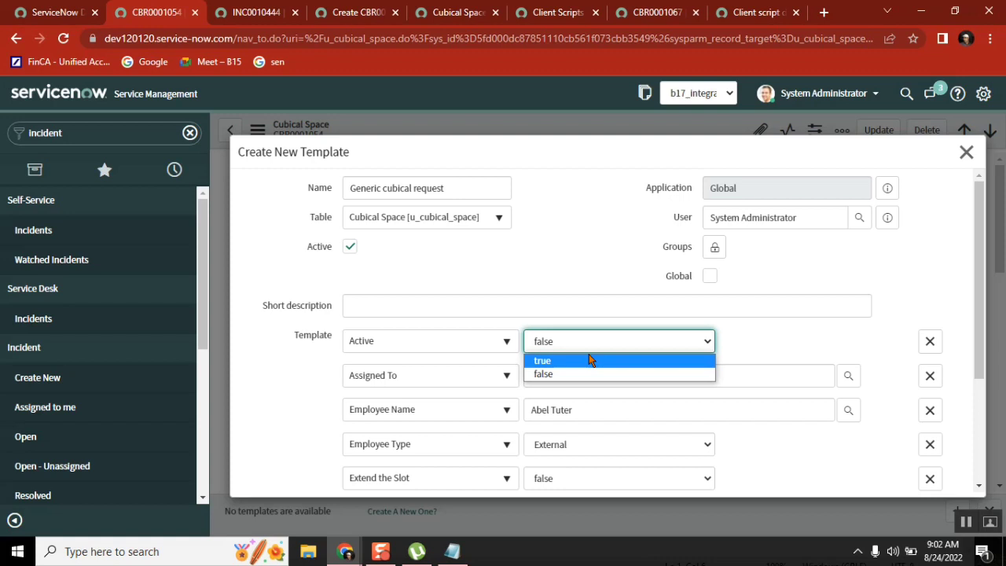
click(543, 360)
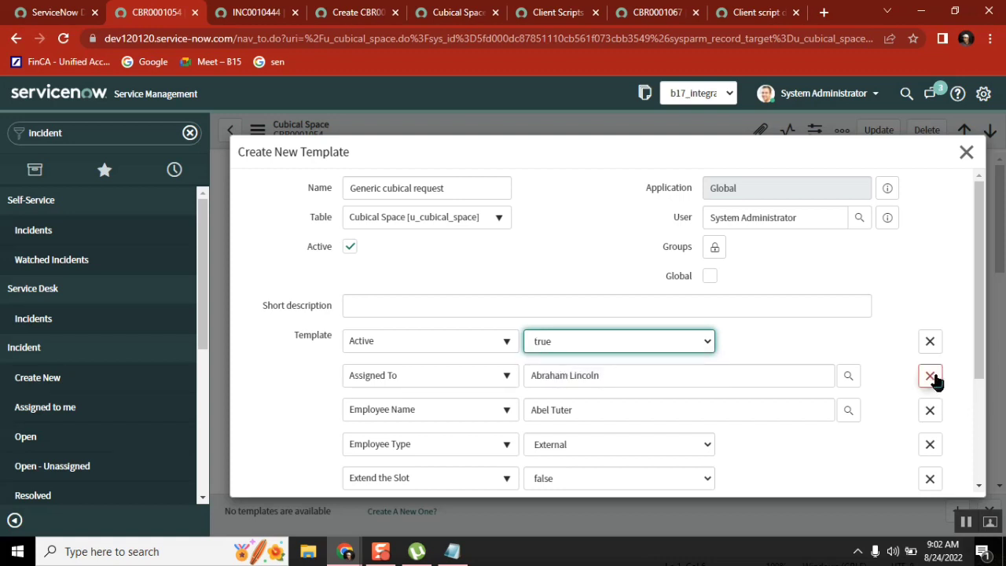
click(930, 375)
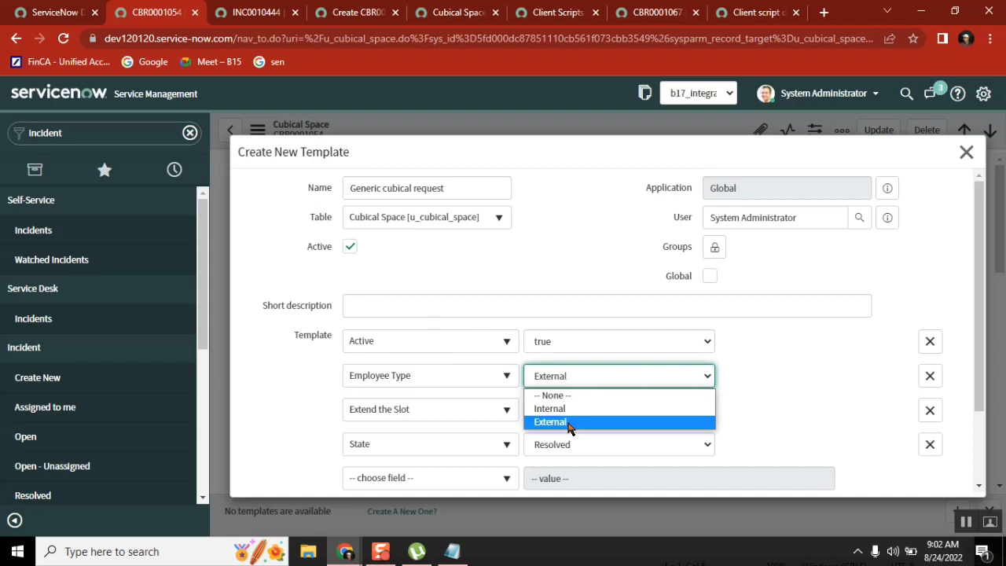
click(550, 422)
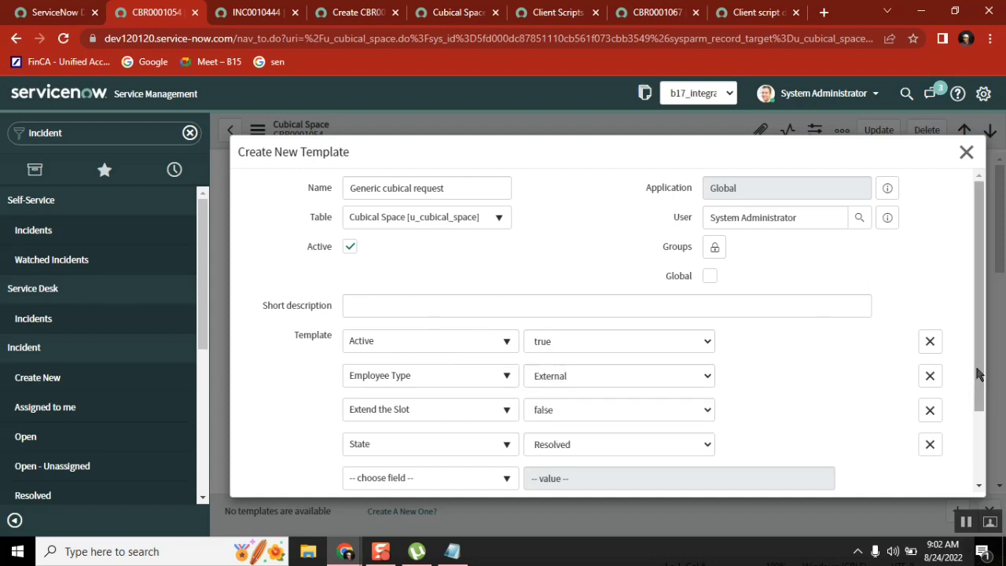
Set Extend the Slot to true and State to In Progress in the template.
scroll(down, 3)
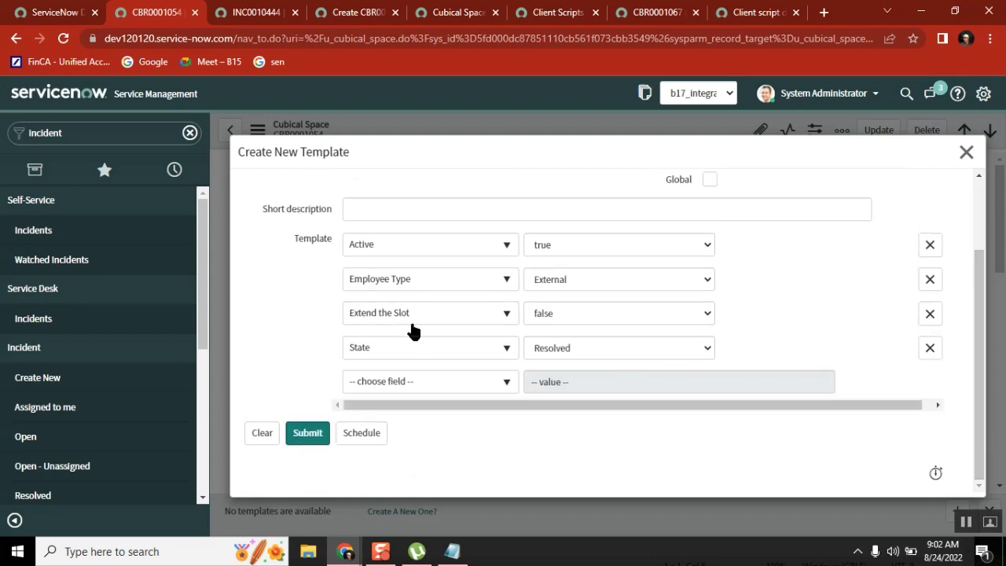
click(619, 313)
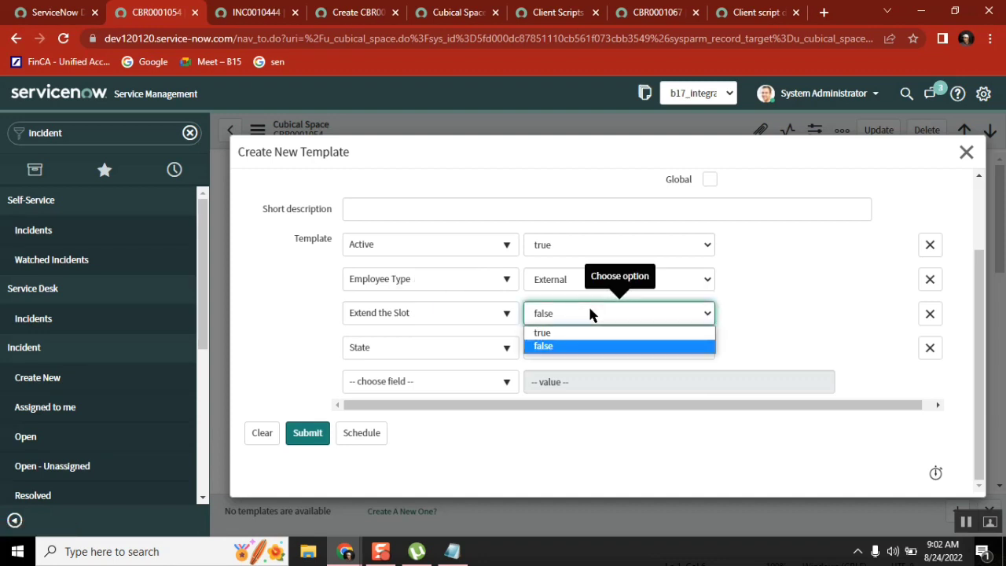
click(542, 332)
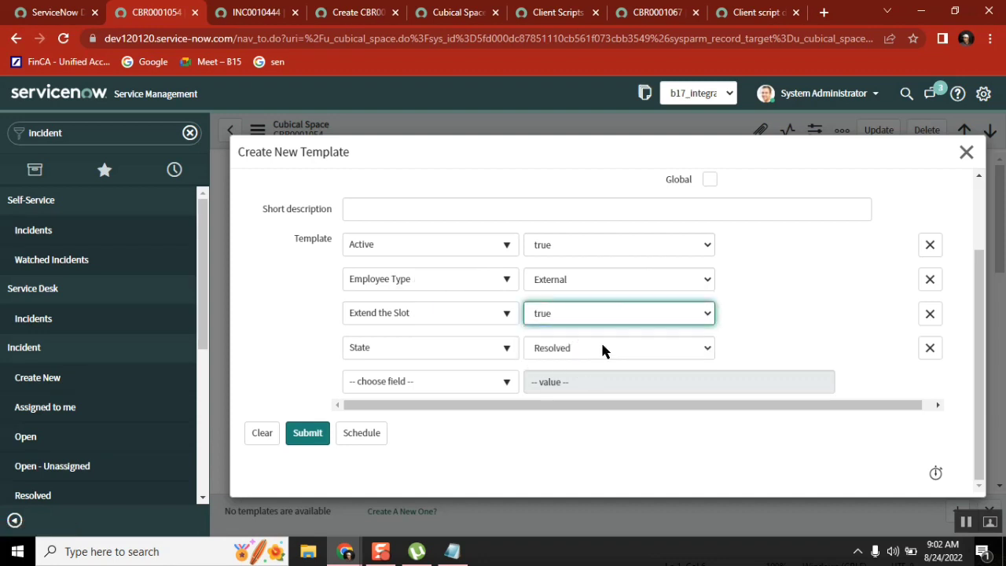
click(619, 347)
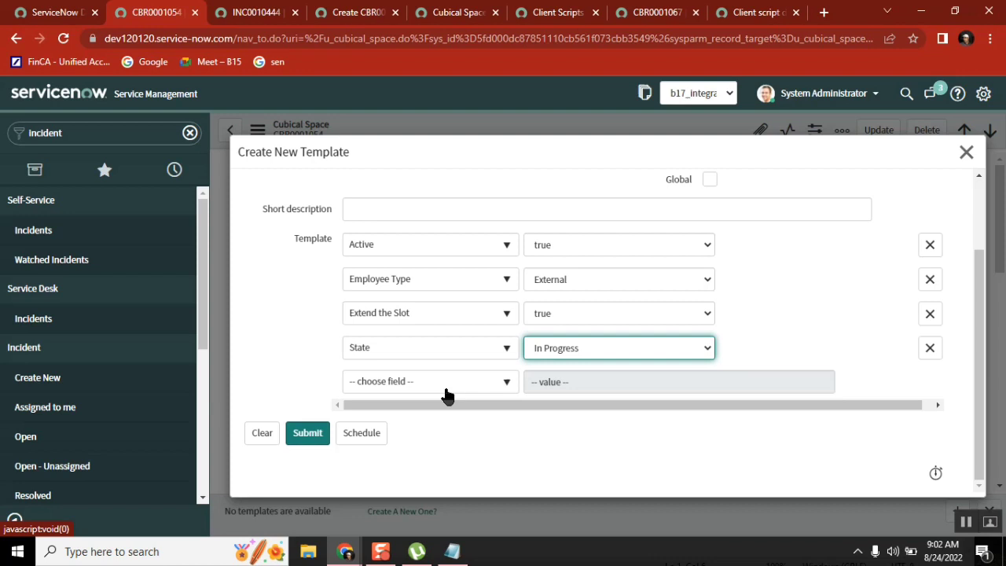
Add Description & Extra Features 'Need a cubical' and submit the template.
click(430, 381)
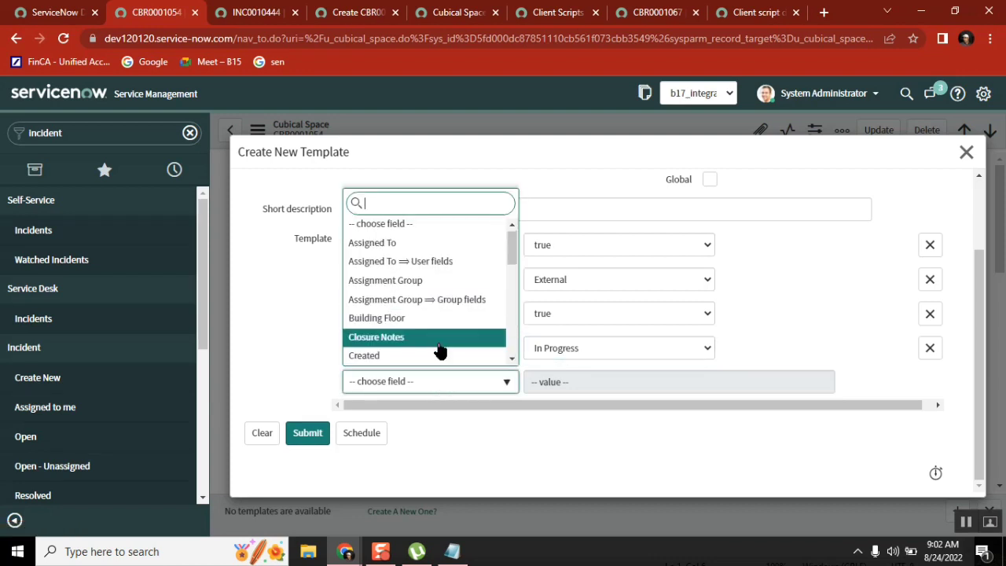
mouse_move(512, 252)
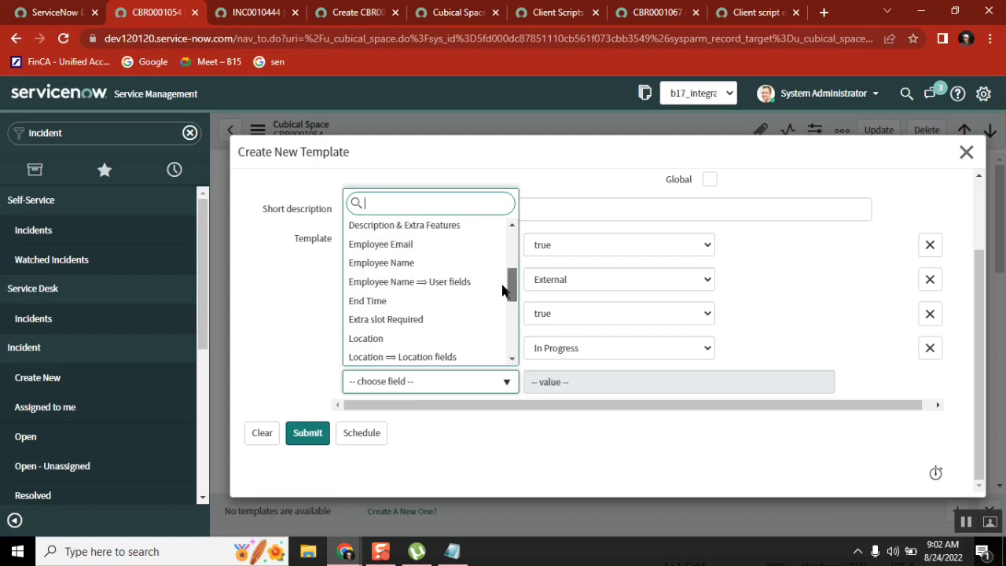
click(404, 225)
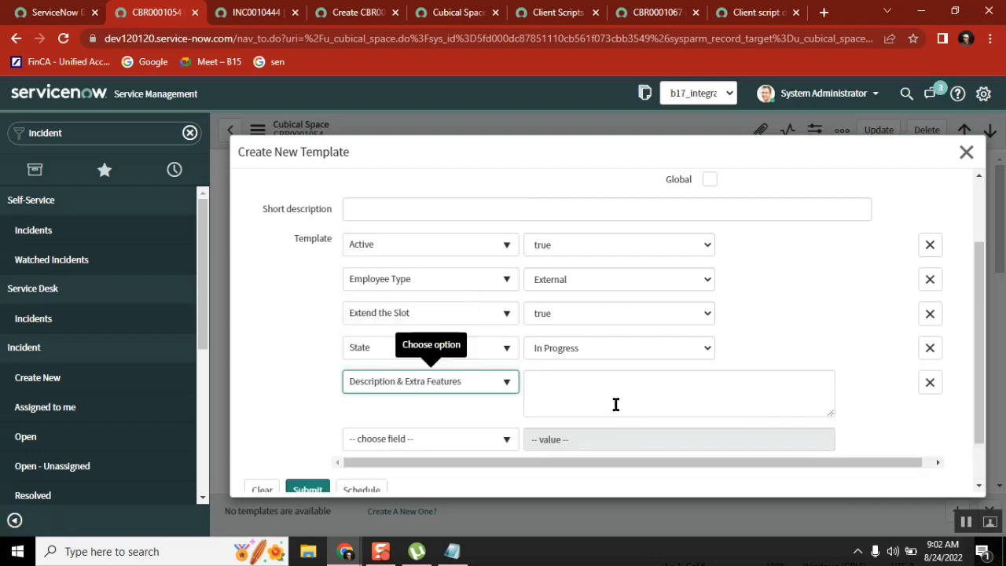
text(Need)
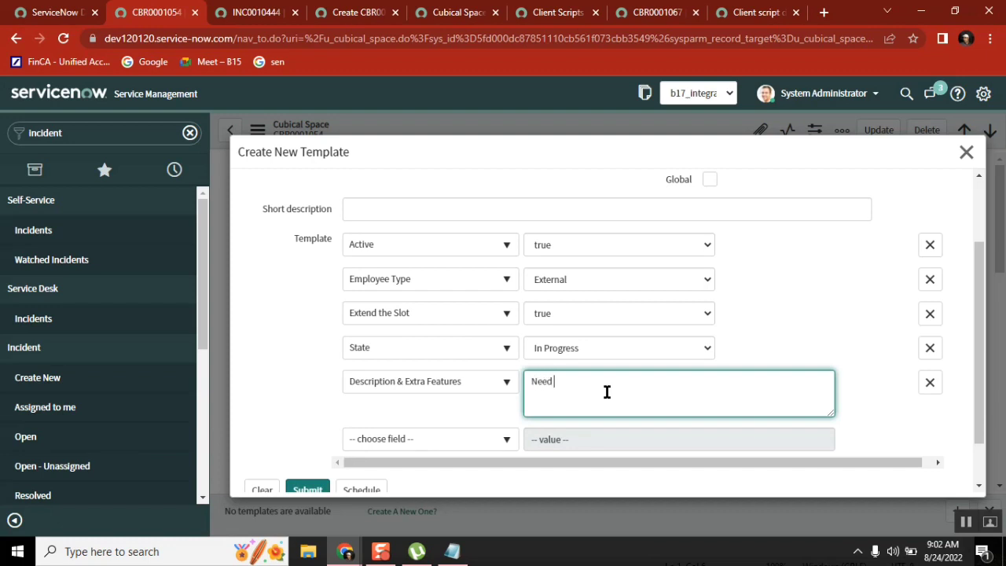
text(a cubical re)
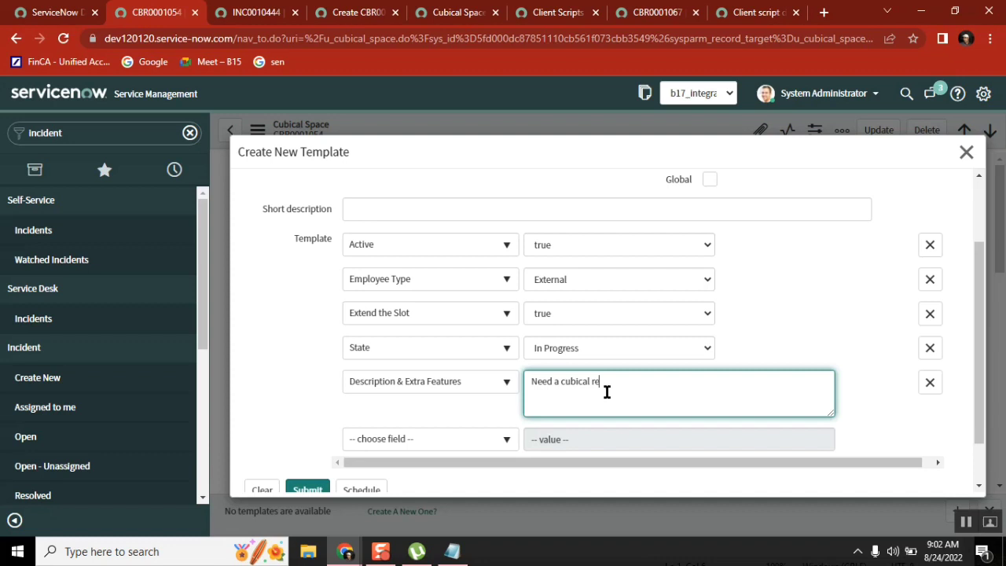
key(Backspace)
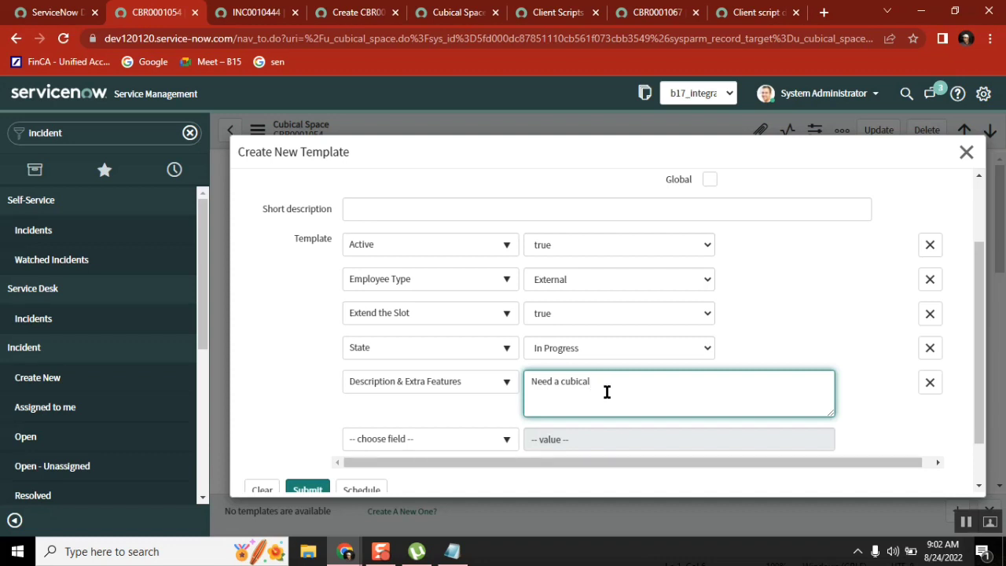
scroll(down, 3)
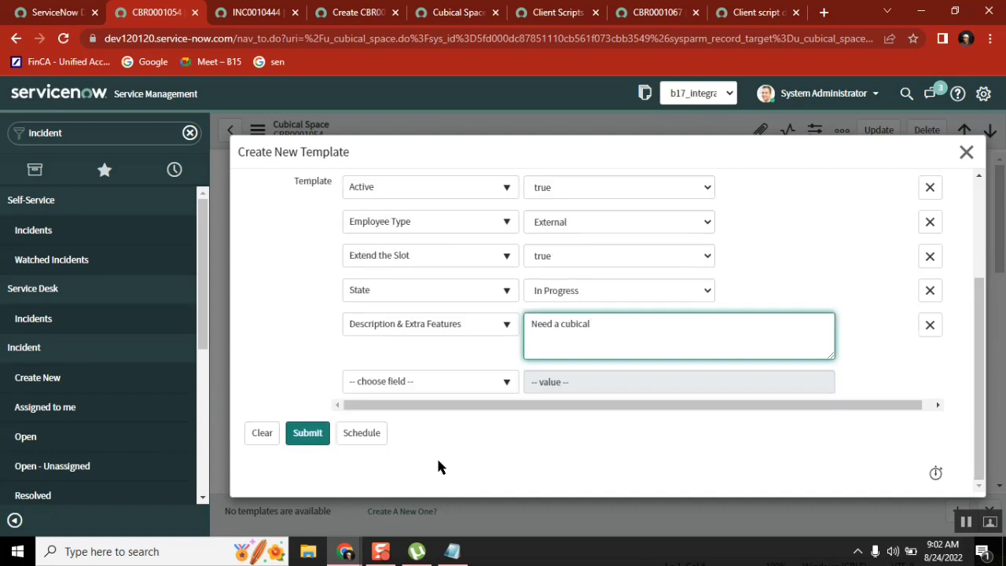
click(307, 432)
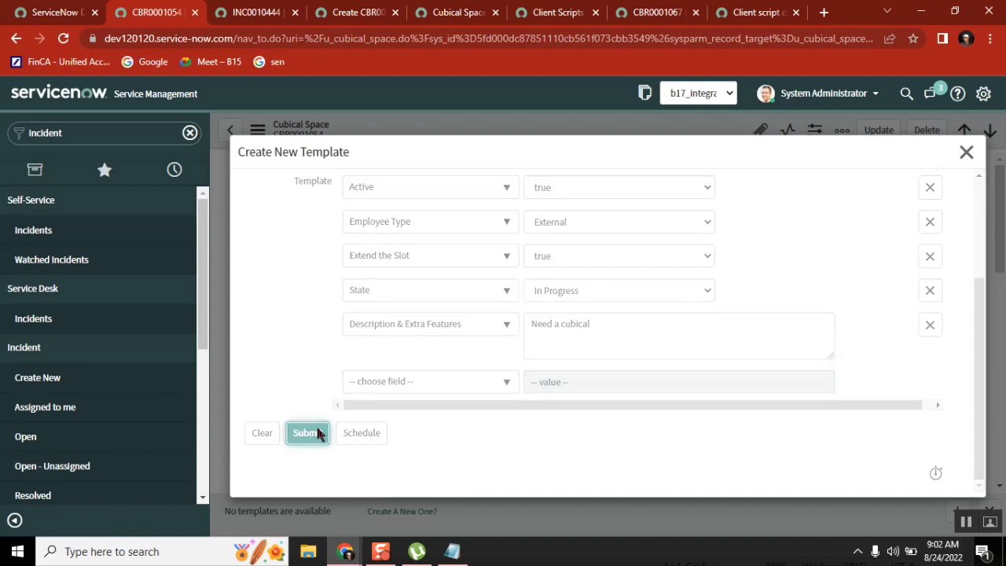
click(307, 434)
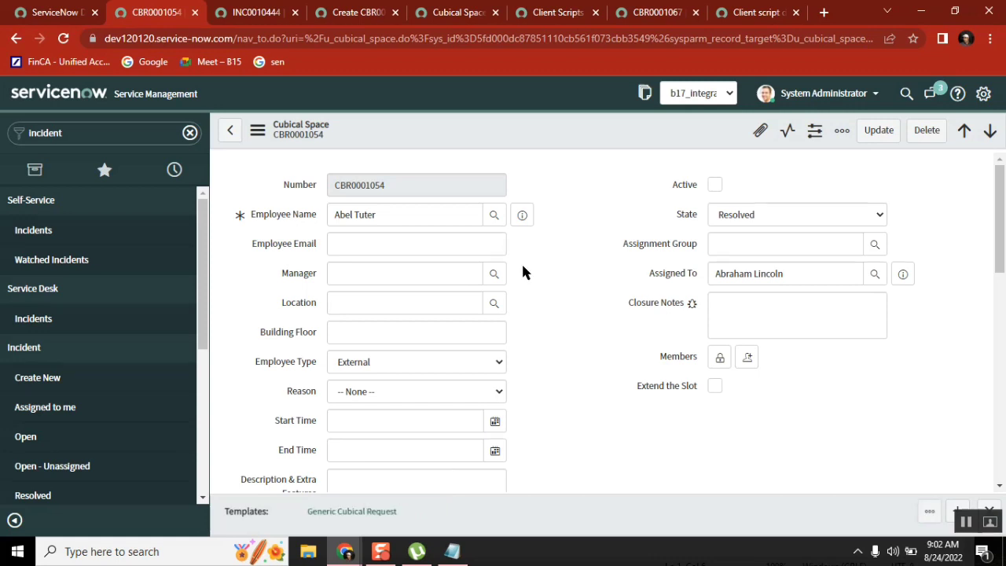
Open blank Cubical Space record CBR0001170 and close the INC0010444 tab, discarding changes.
click(37, 378)
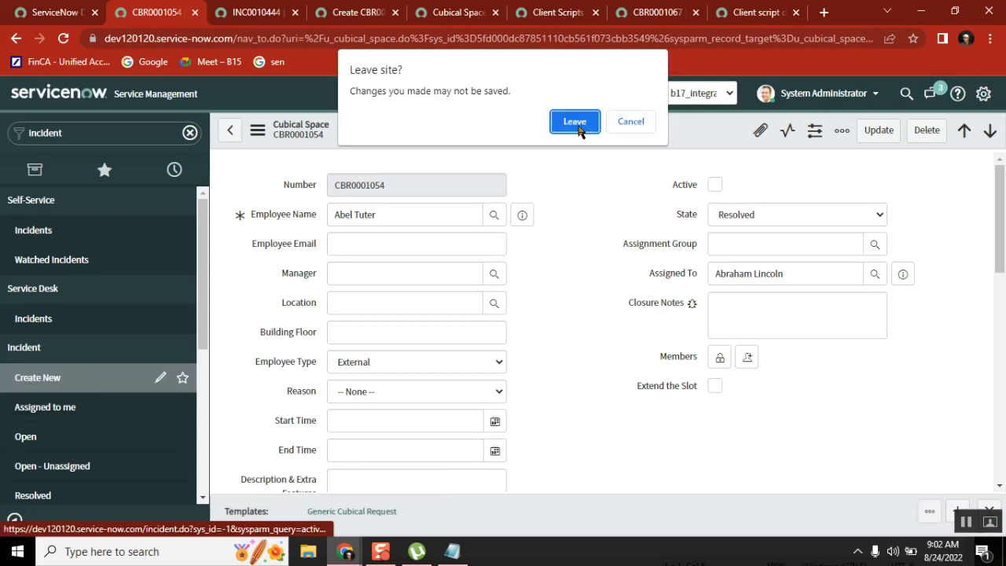
click(574, 121)
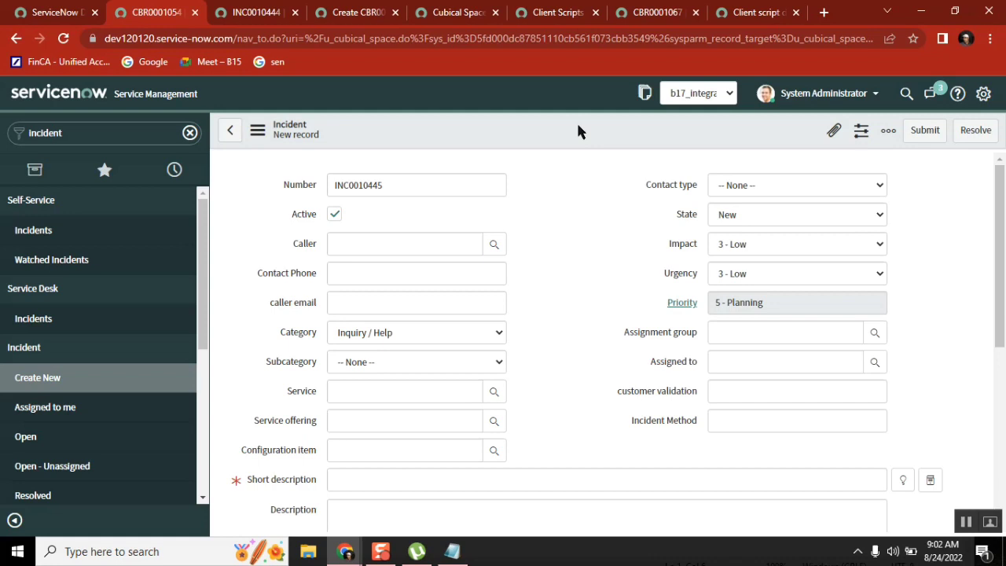
click(416, 185)
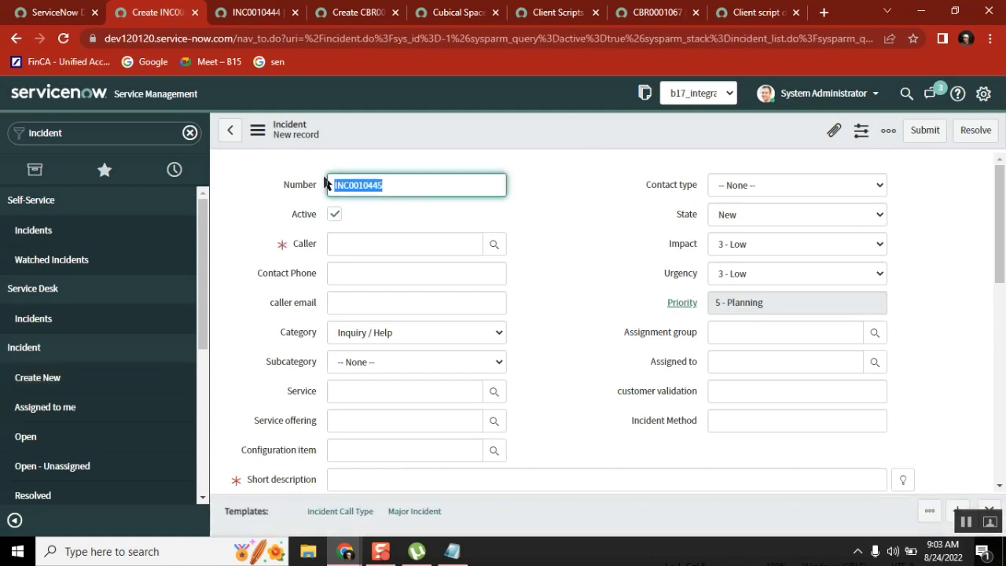
mouse_move(92, 134)
text(c)
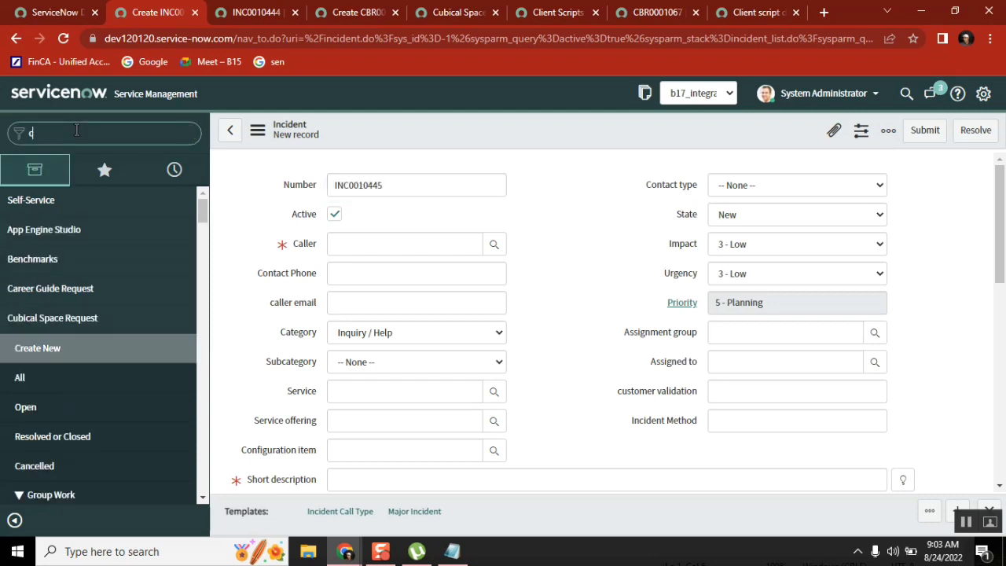
text(ui)
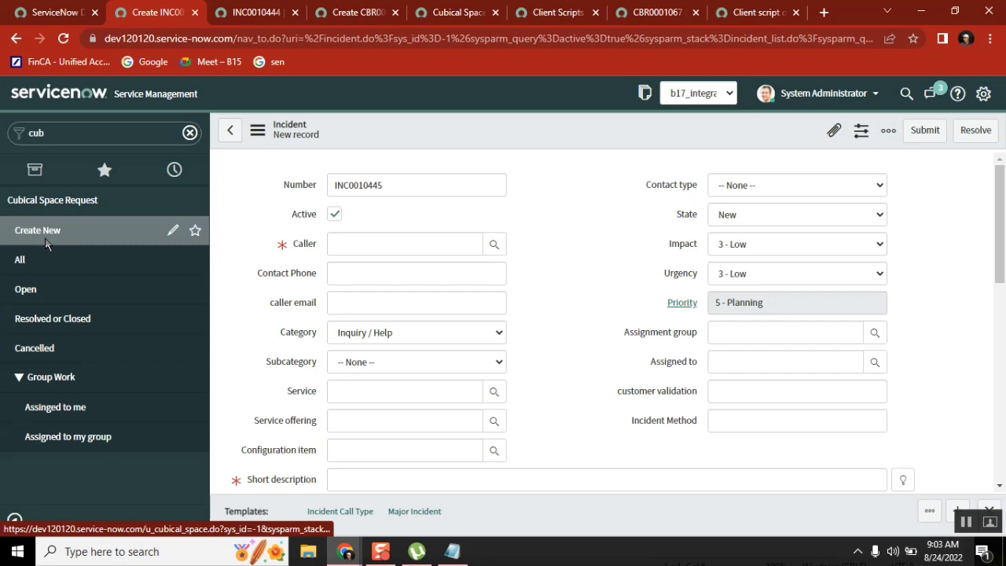
click(295, 11)
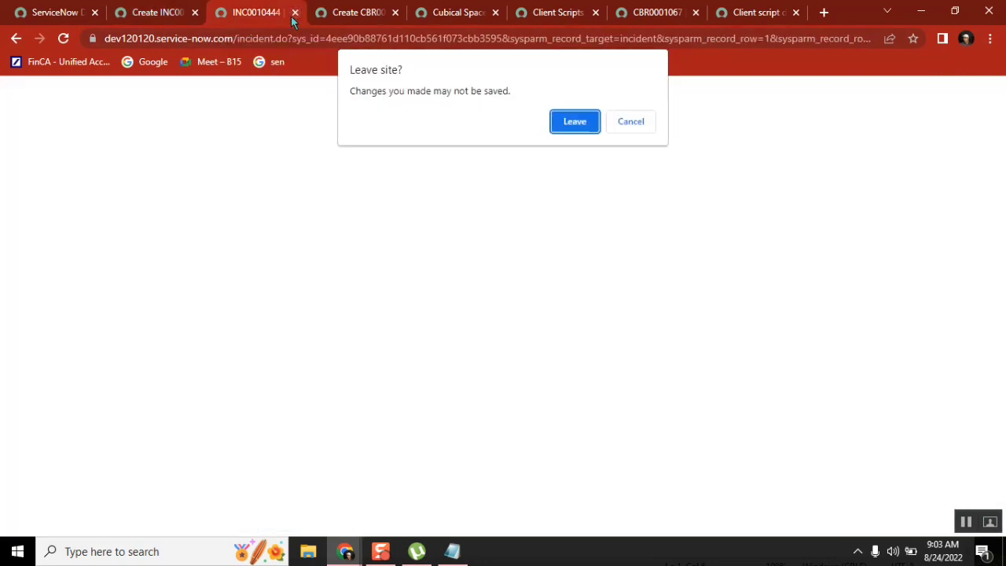
click(574, 121)
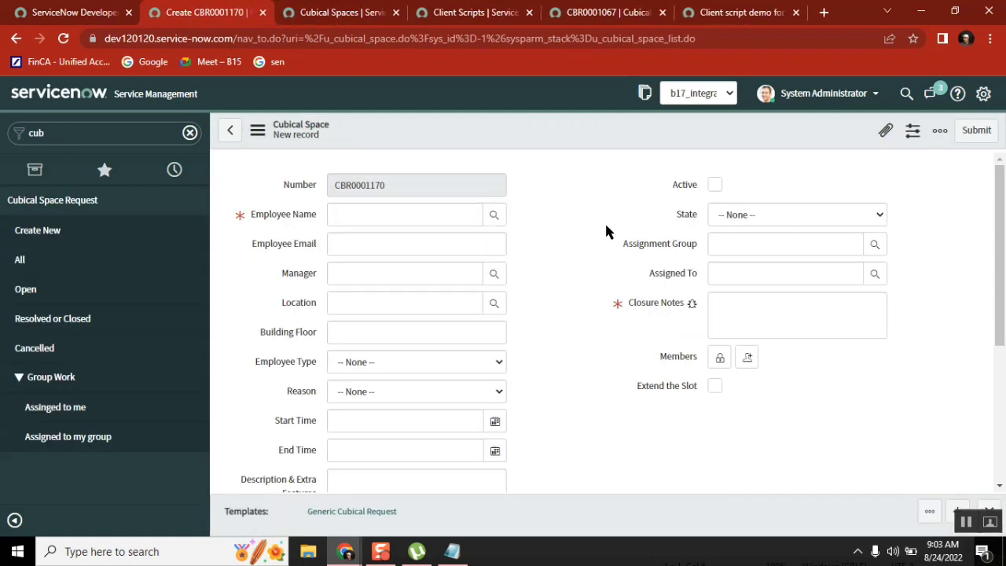
mouse_move(351, 511)
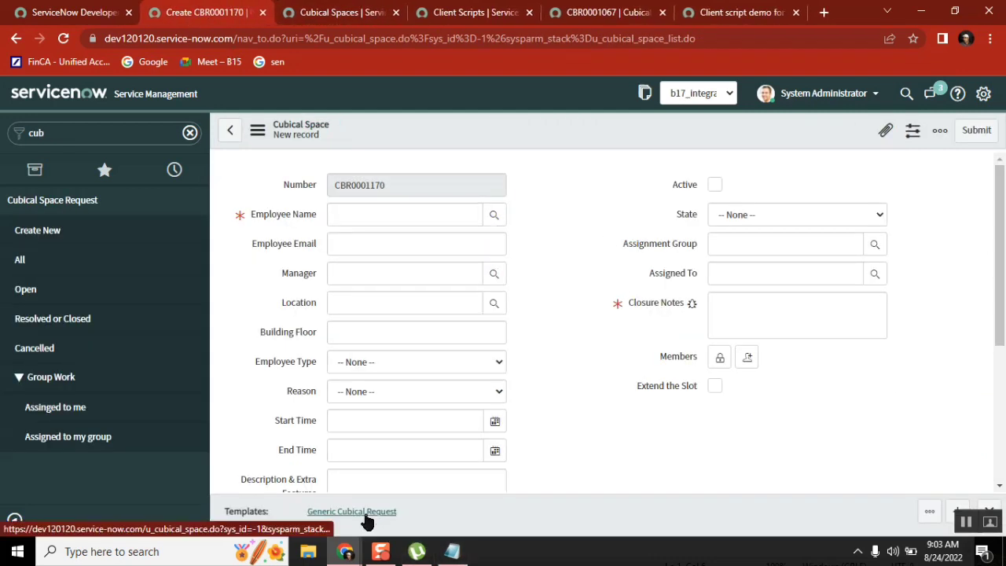
Apply the Generic Cubical Request template to CBR0001170 and acknowledge the 'true' alert.
click(352, 511)
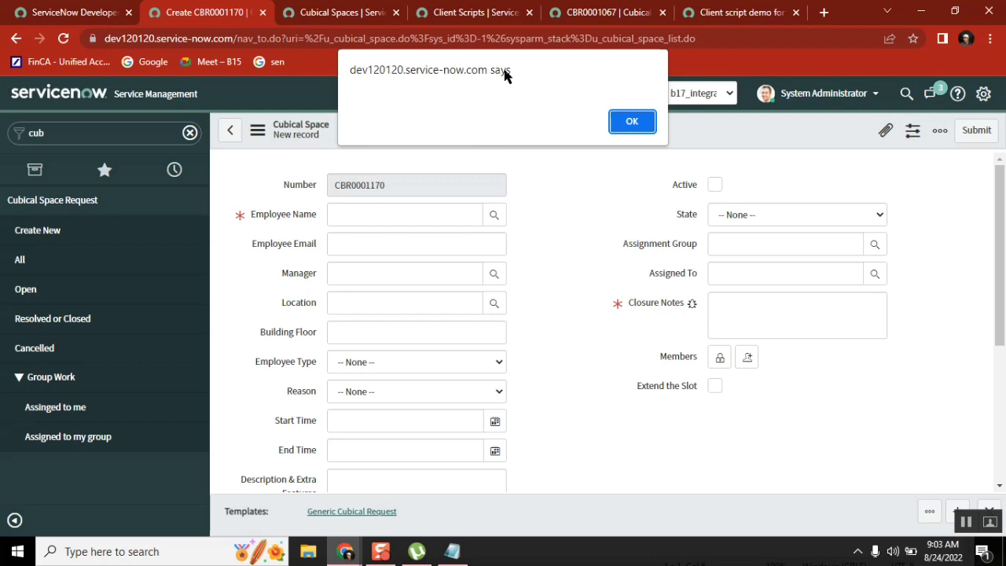
mouse_move(518, 119)
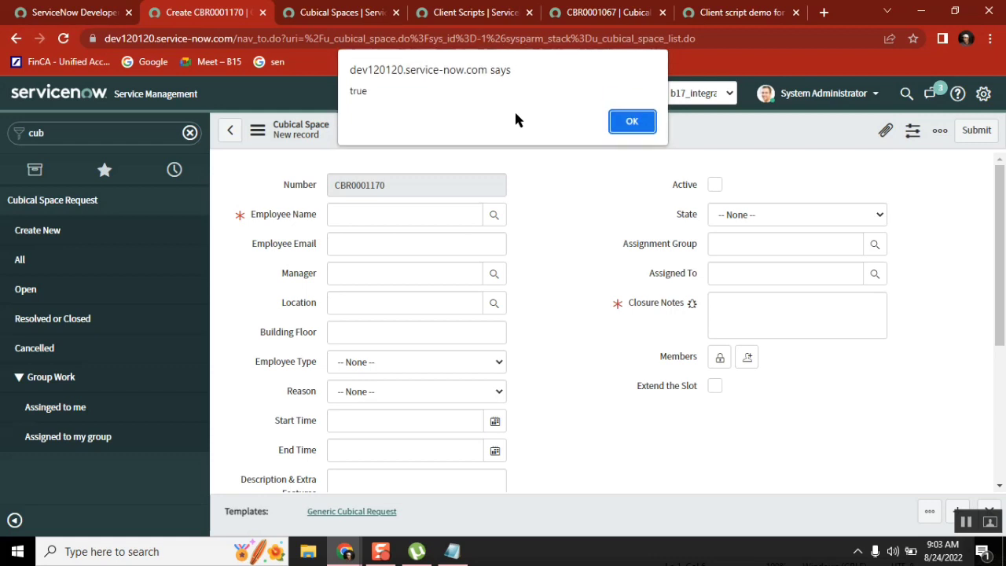
double_click(358, 90)
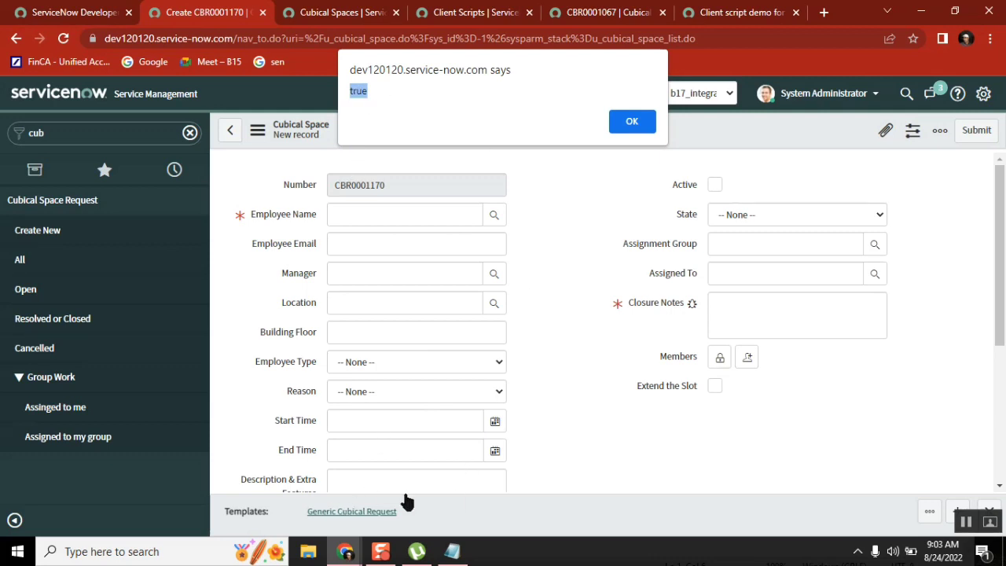
mouse_move(356, 512)
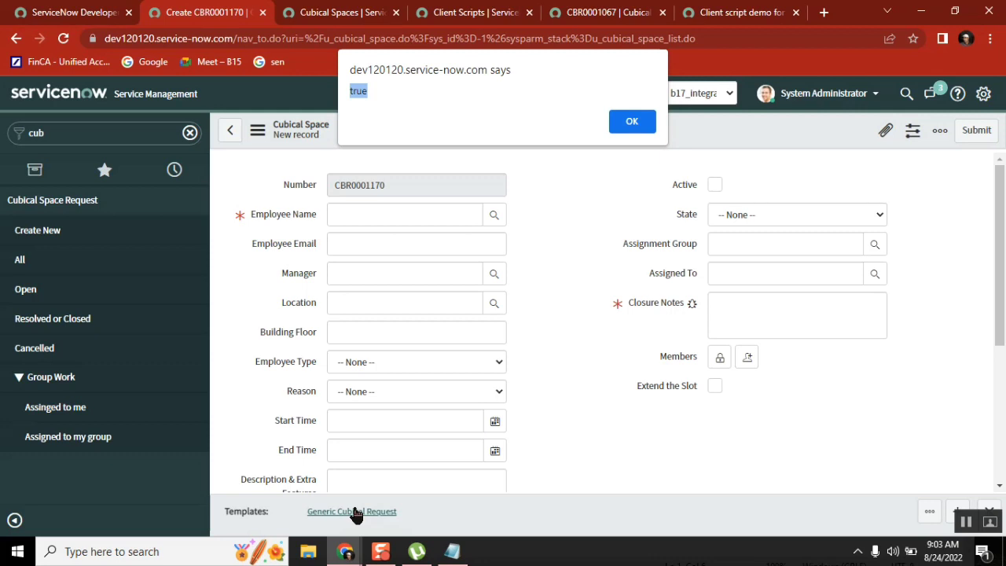
click(631, 121)
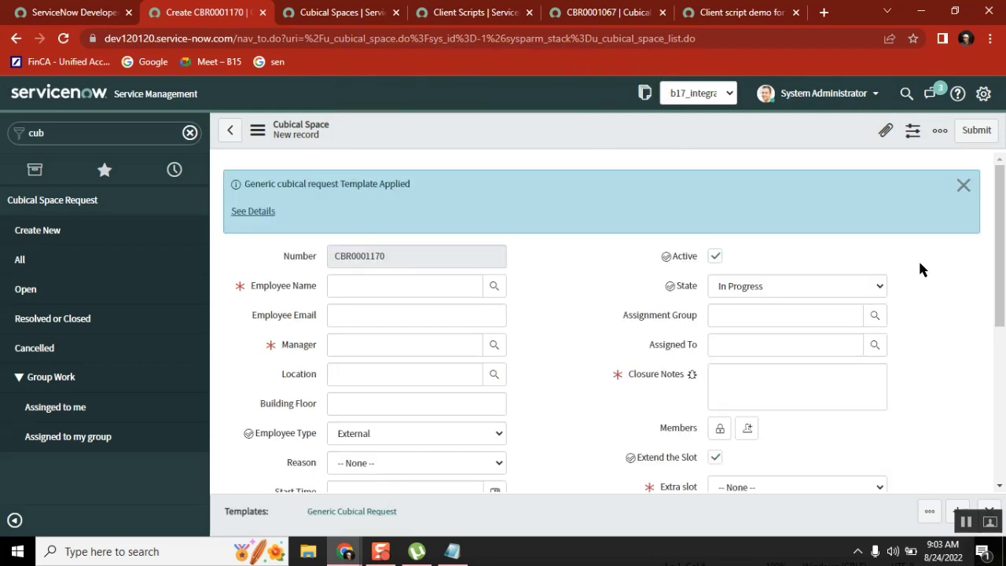
Close the 'Generic cubical request Template Applied' notice and scroll through the CBR0001170 form.
click(963, 184)
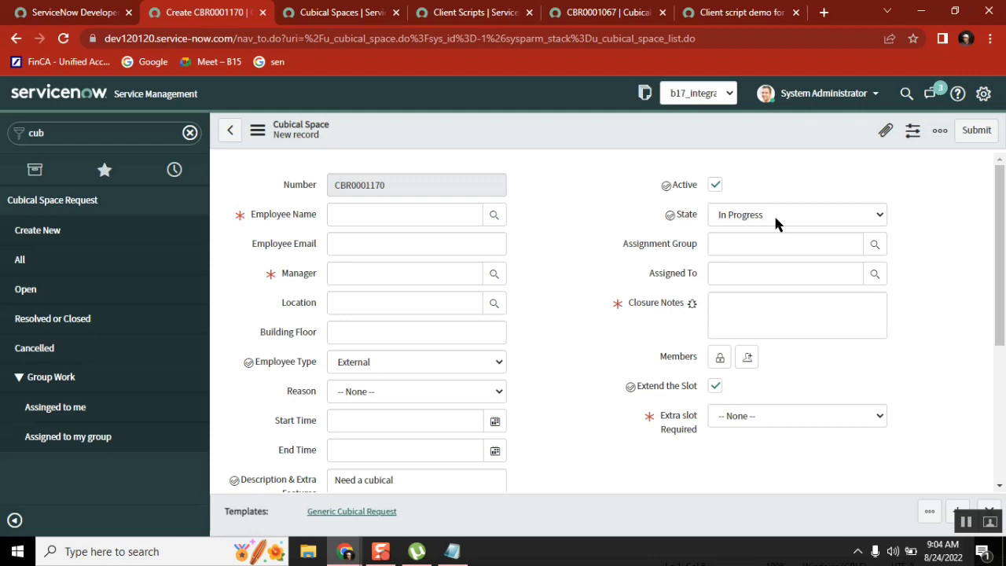
mouse_move(253, 487)
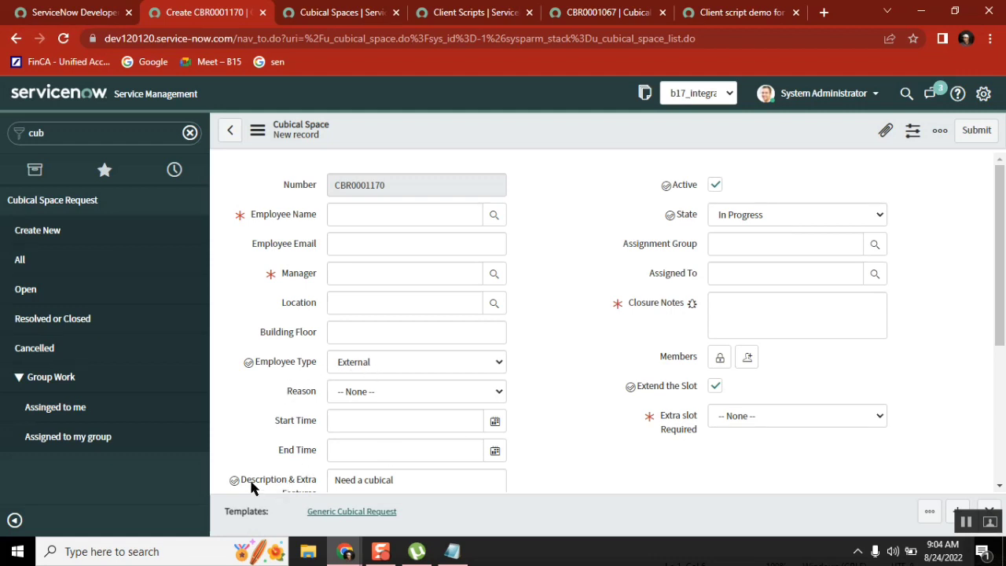
scroll(down, 3)
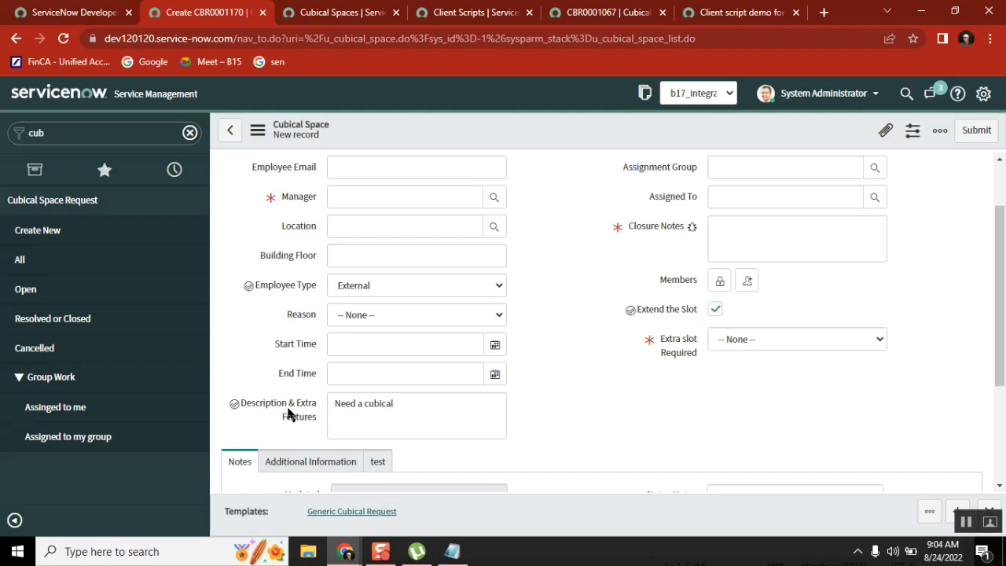
mouse_move(362, 523)
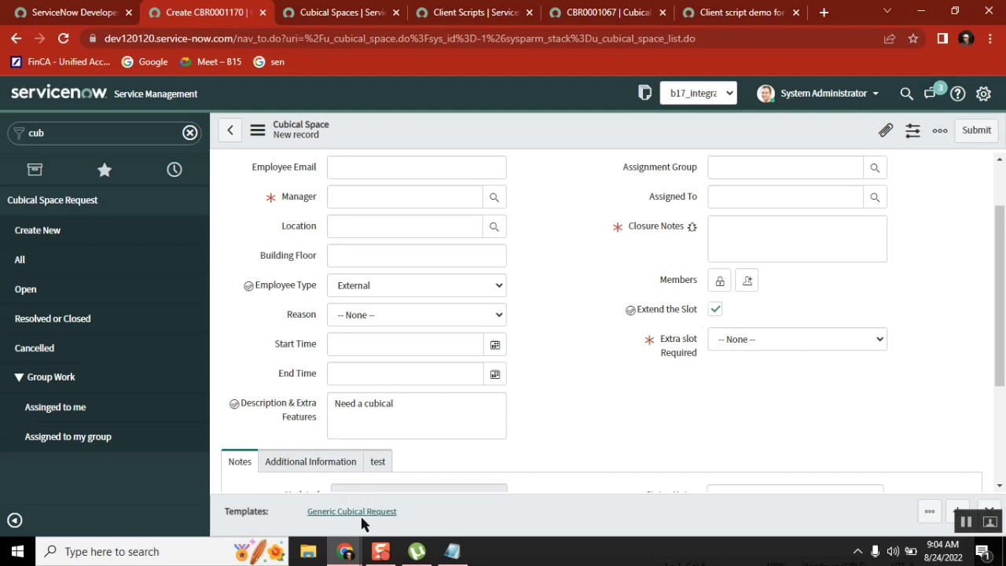
mouse_move(648, 390)
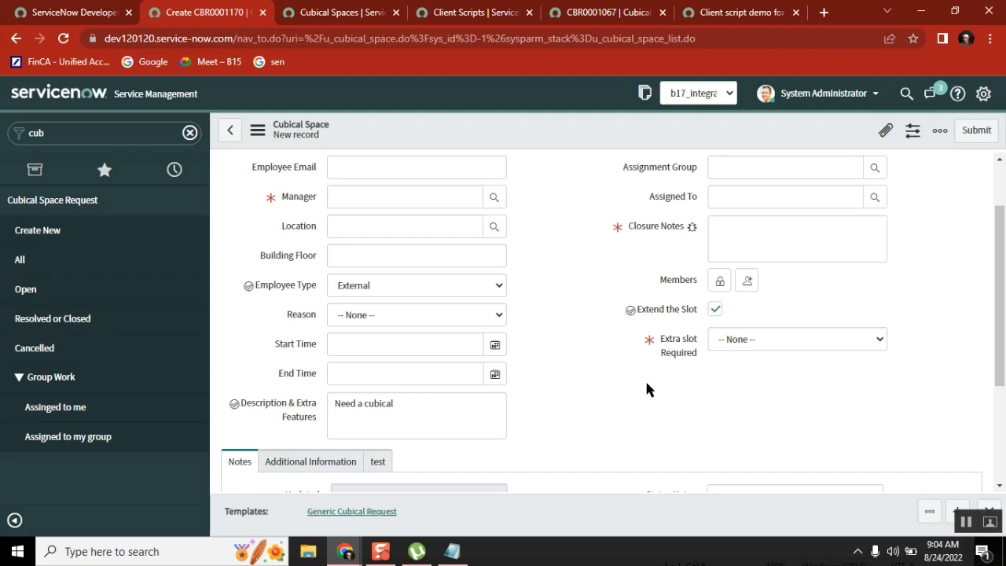
mouse_move(425, 314)
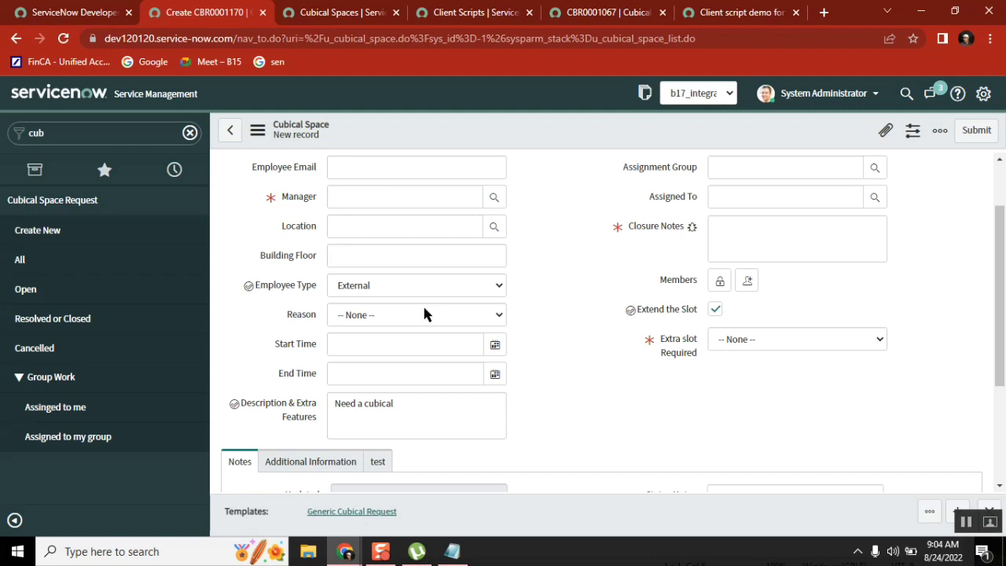
mouse_move(602, 336)
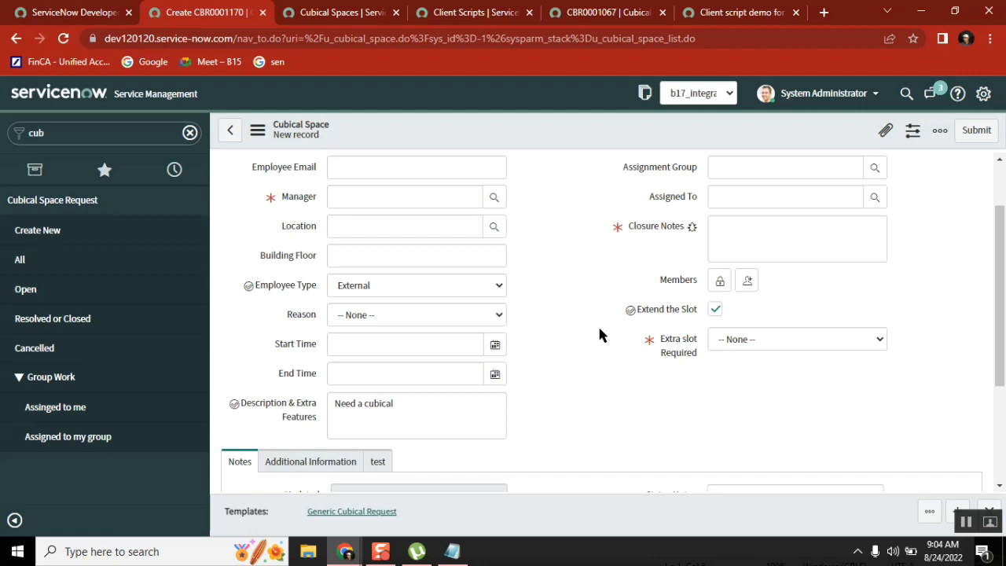
mouse_move(547, 354)
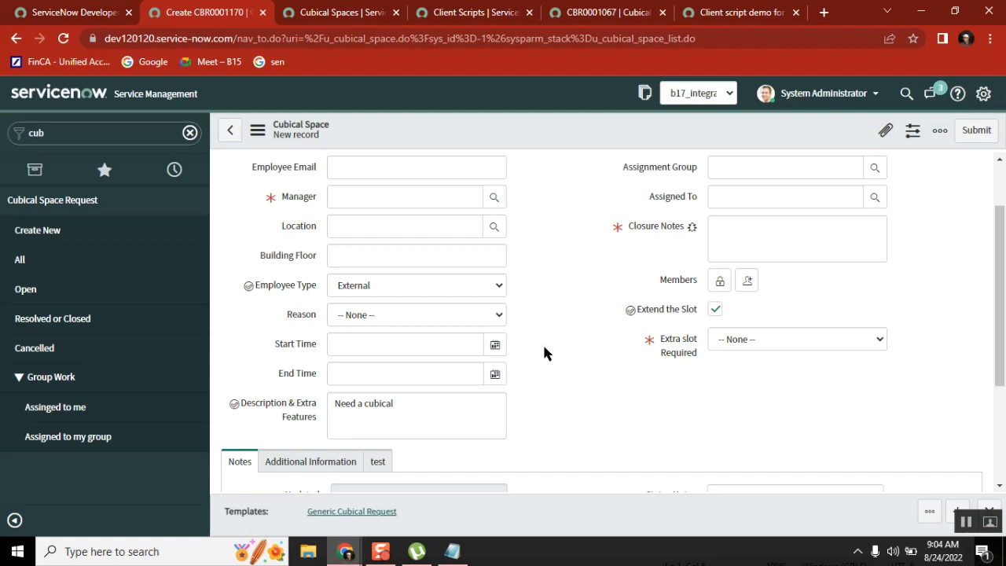
mouse_move(602, 287)
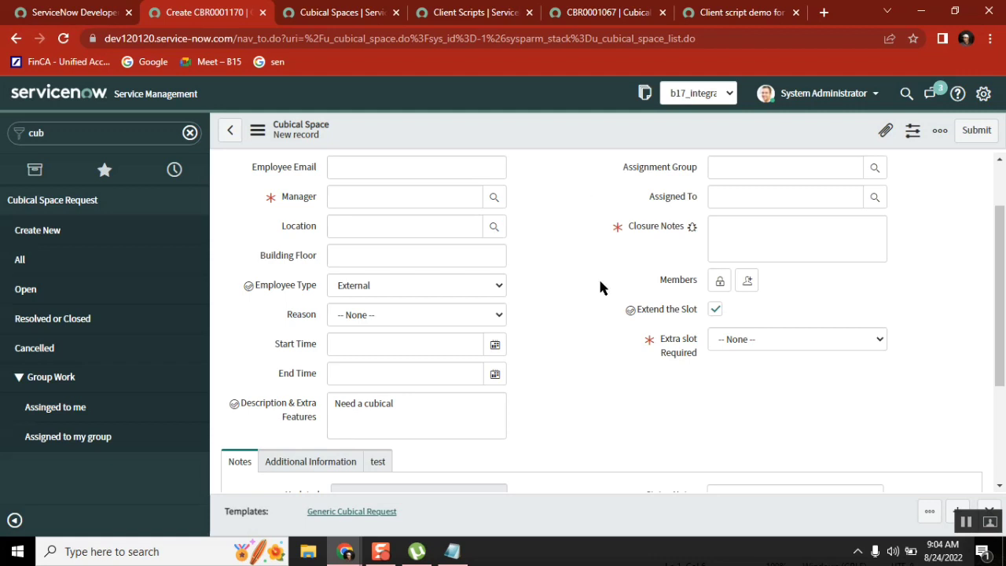
mouse_move(598, 275)
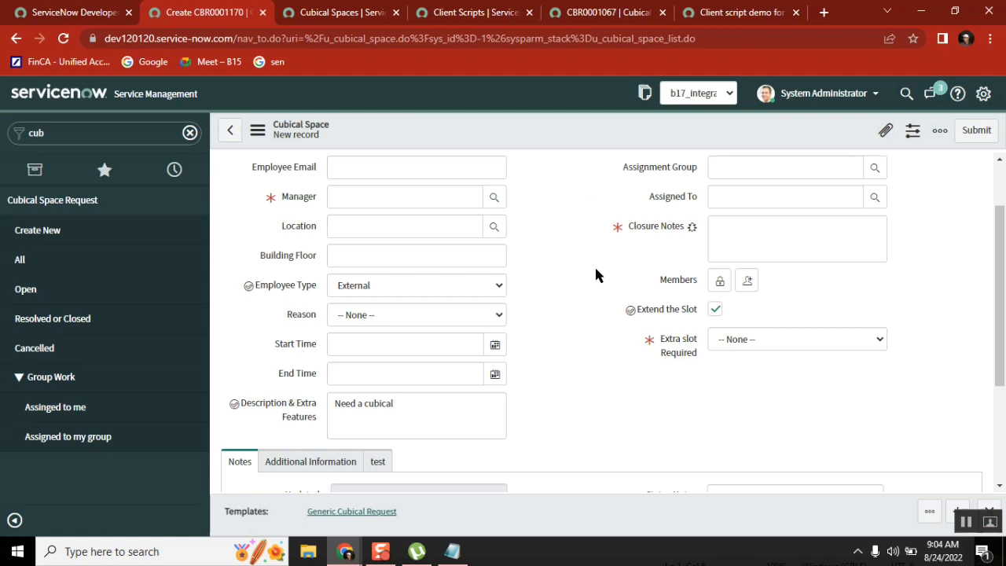
mouse_move(377, 535)
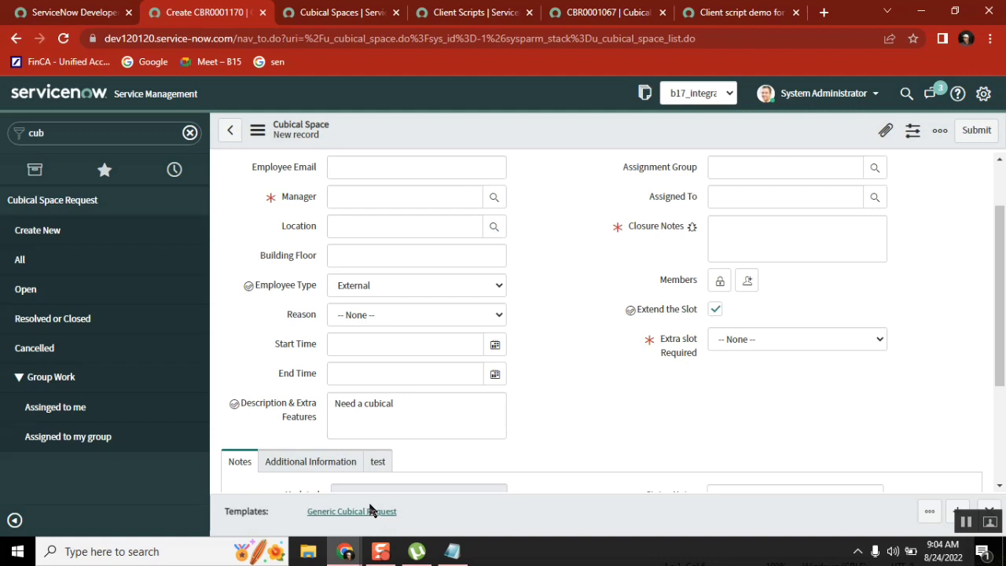
mouse_move(599, 245)
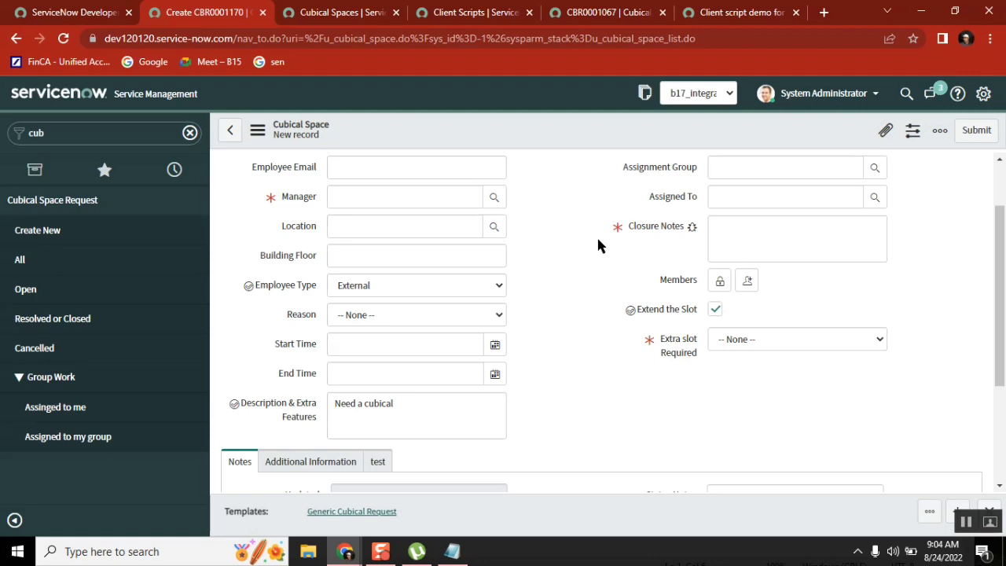
mouse_move(555, 444)
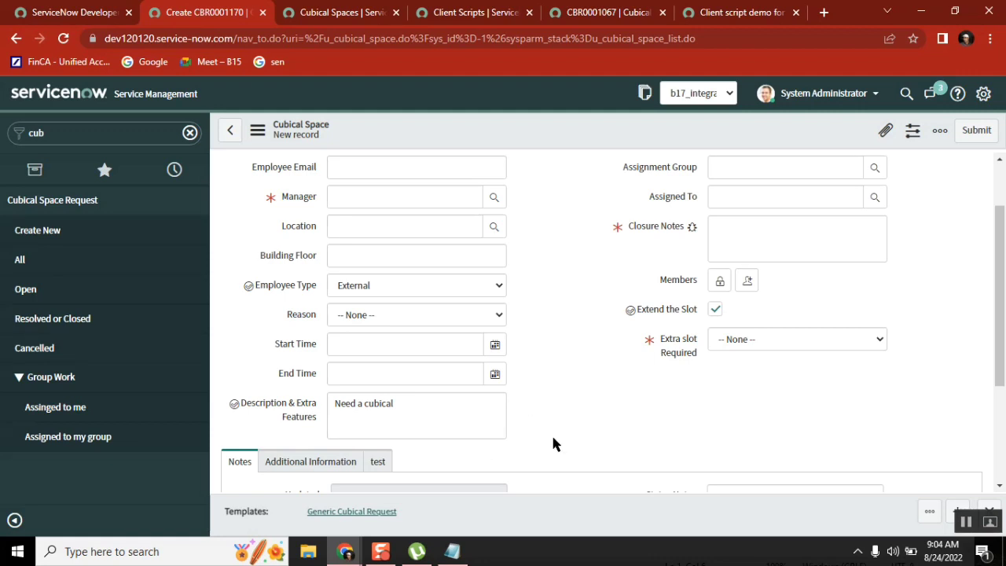
mouse_move(561, 447)
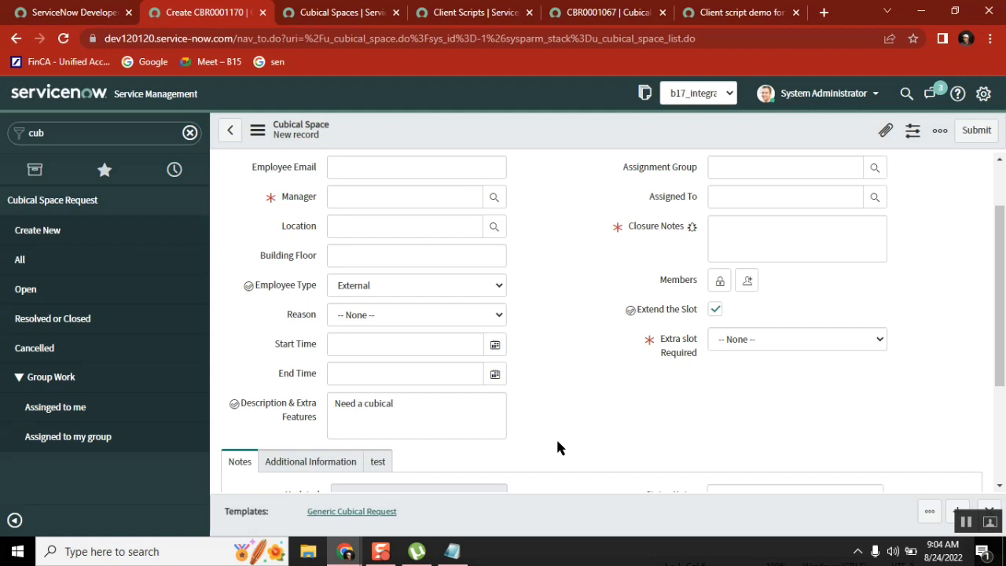
mouse_move(955, 399)
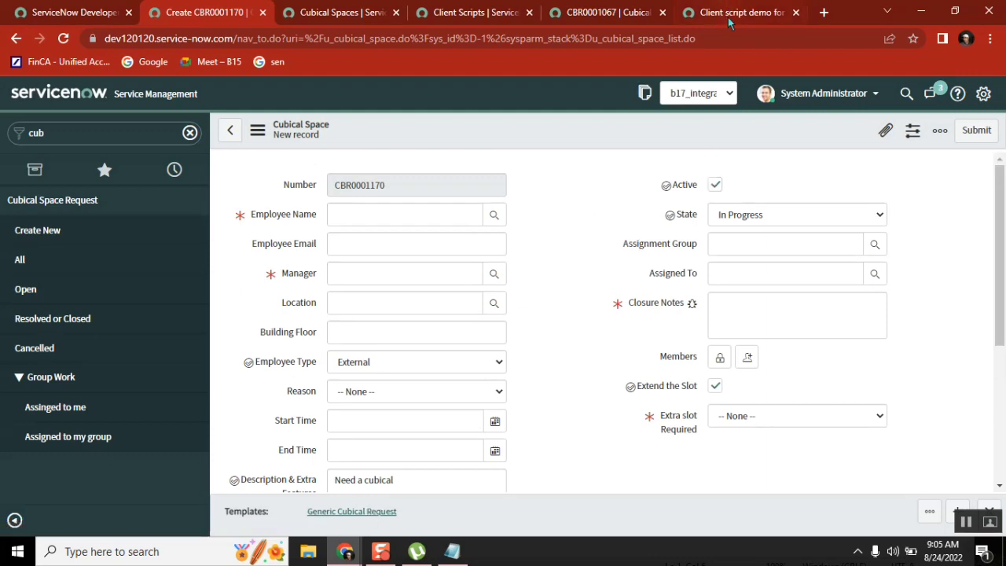
Revisit the client script demo, then open blank record CBR0001171 and its Employee Type choices.
click(739, 12)
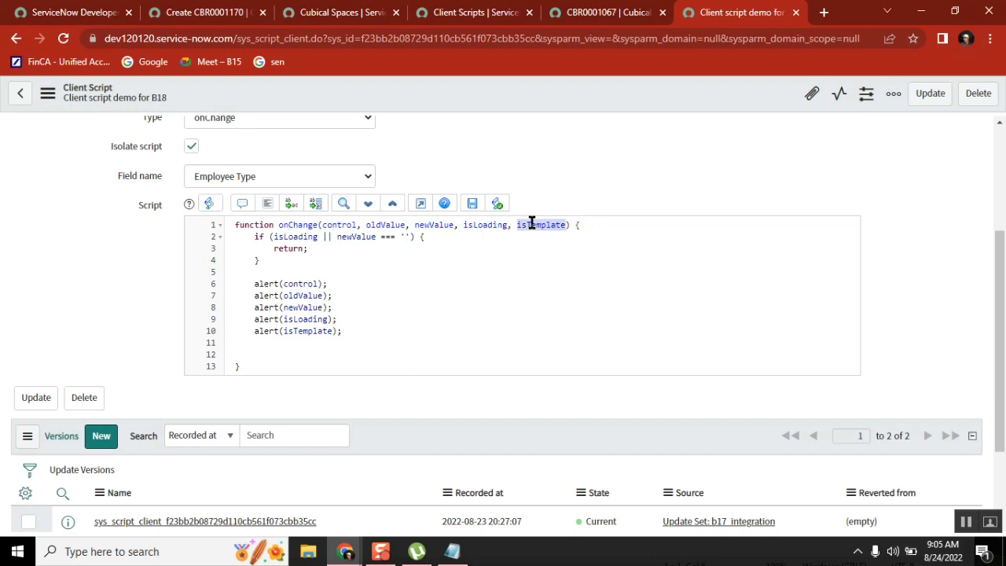
click(339, 12)
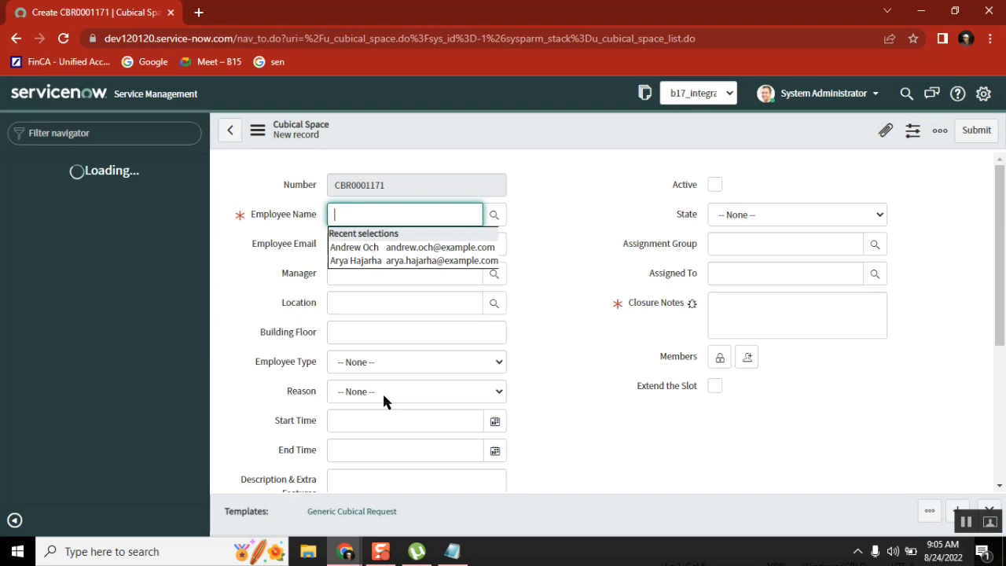
click(416, 361)
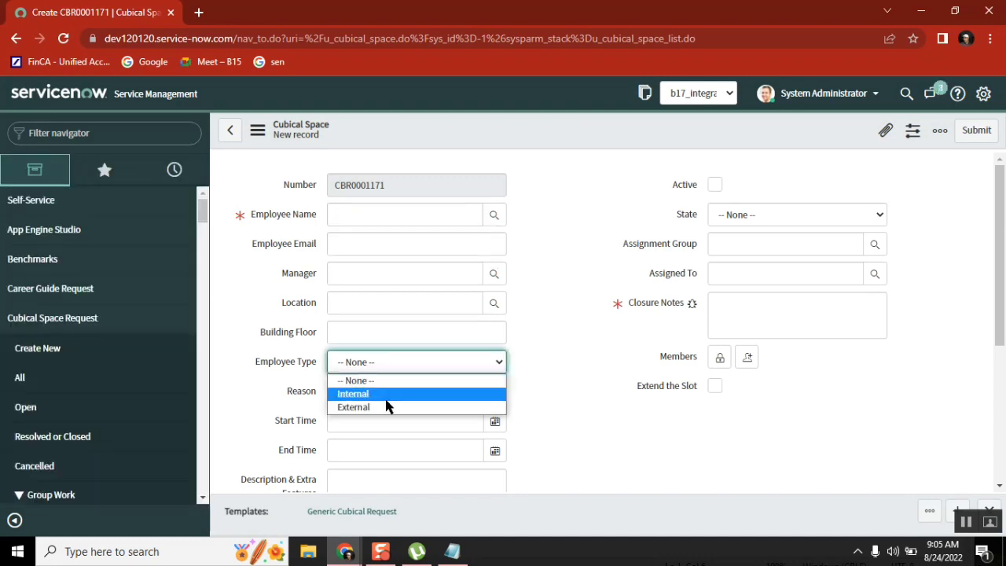
Set Employee Type to External and dismiss the 'ext' and 'false' script alerts.
click(353, 393)
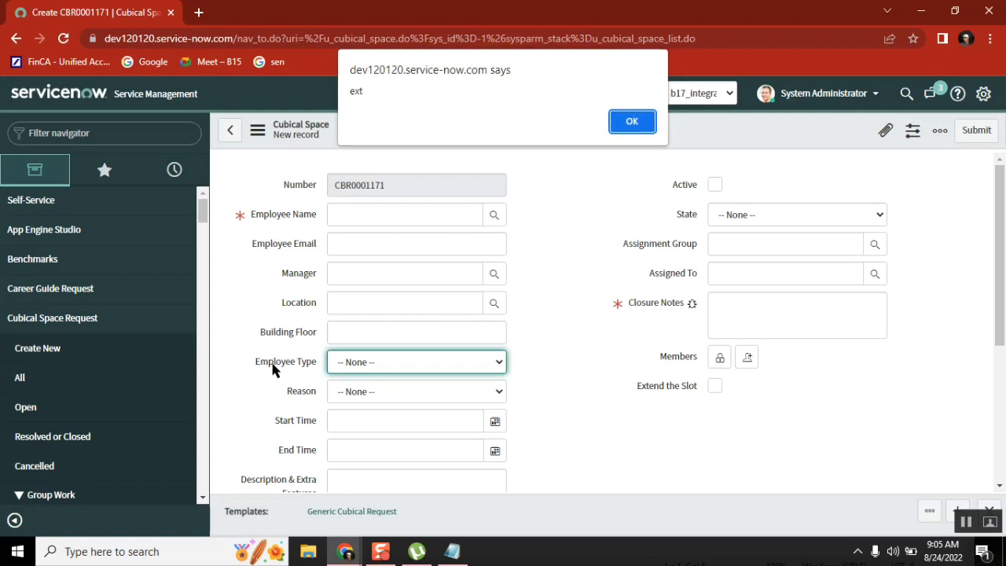
mouse_move(374, 96)
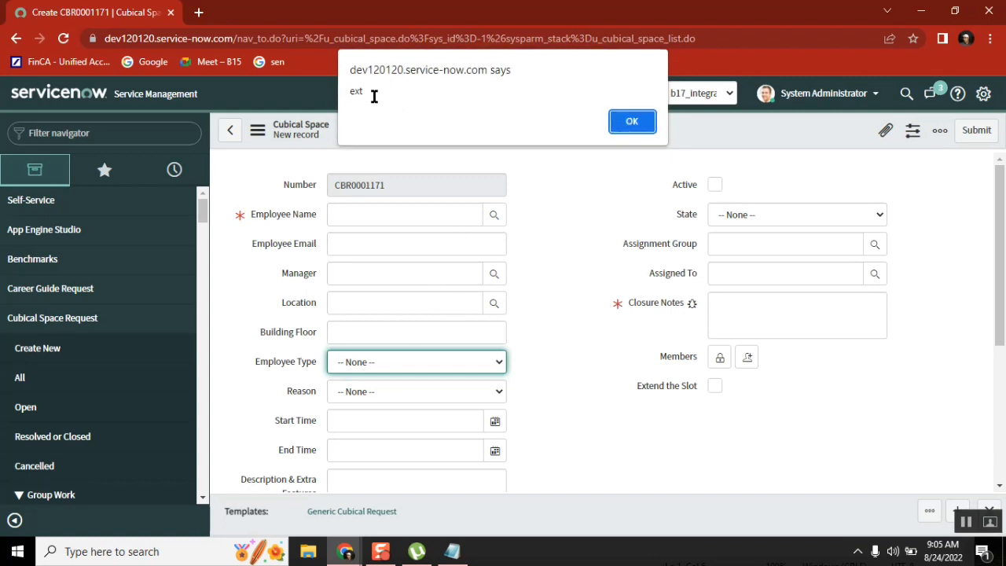
mouse_move(633, 121)
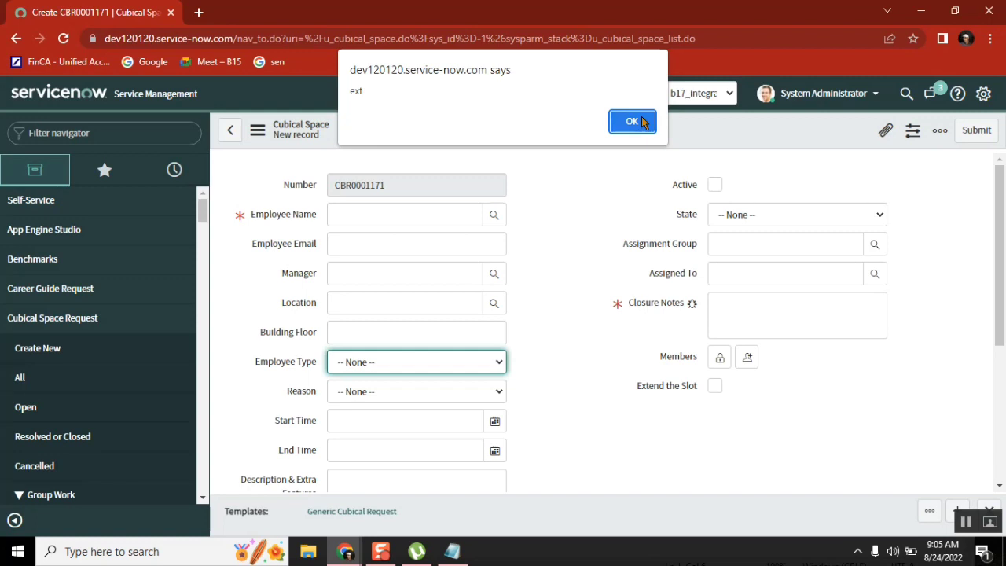
click(632, 121)
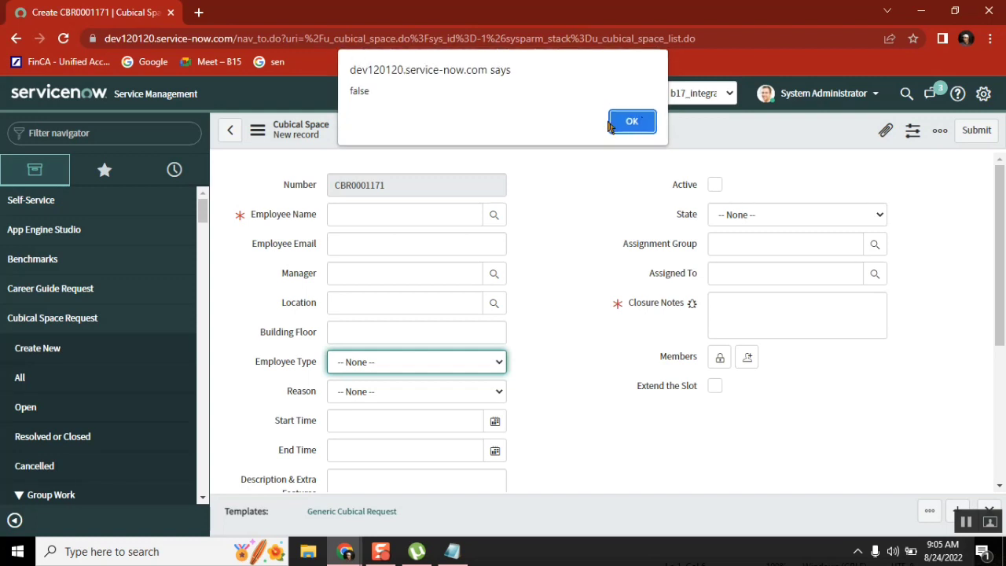
double_click(359, 90)
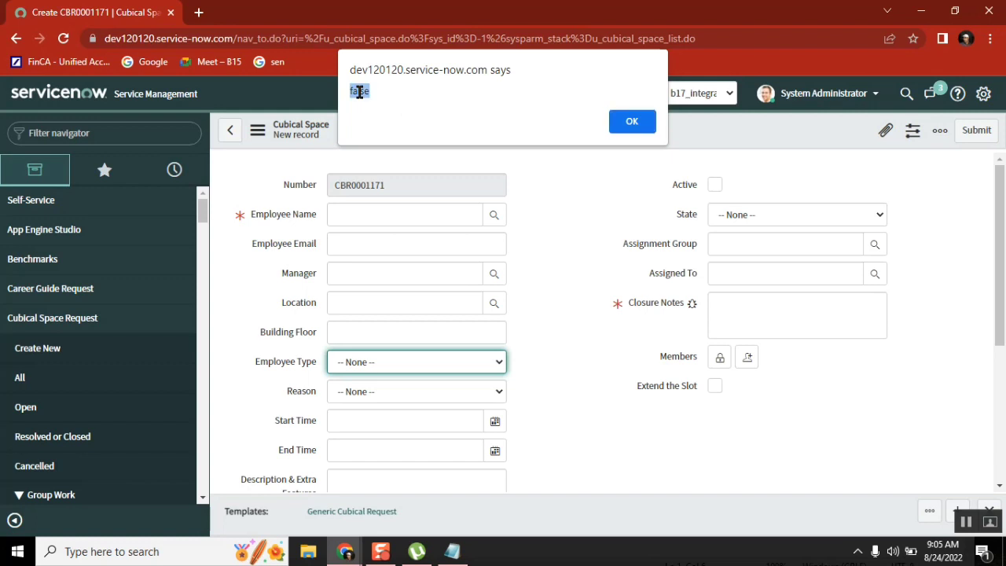
mouse_move(240, 236)
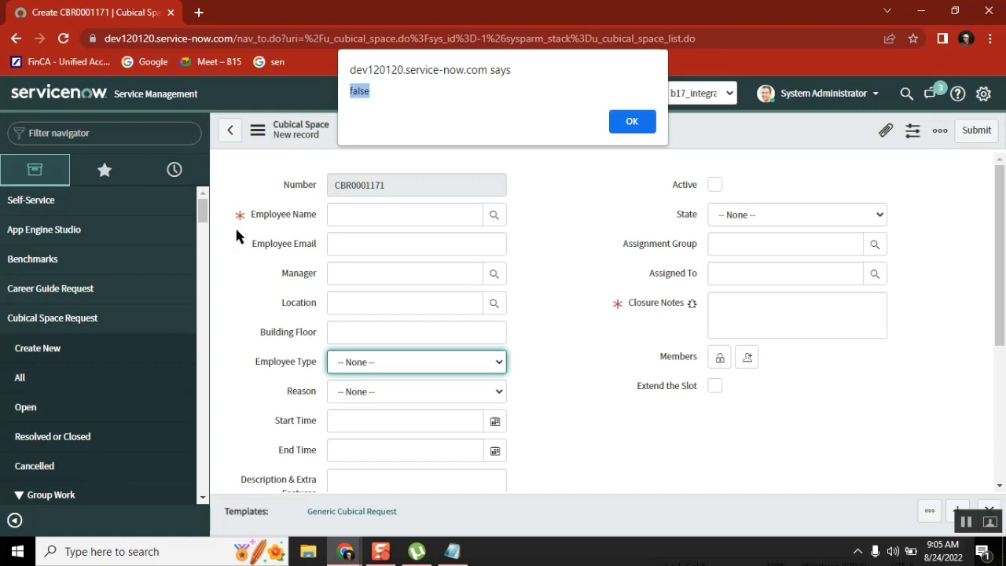
mouse_move(462, 363)
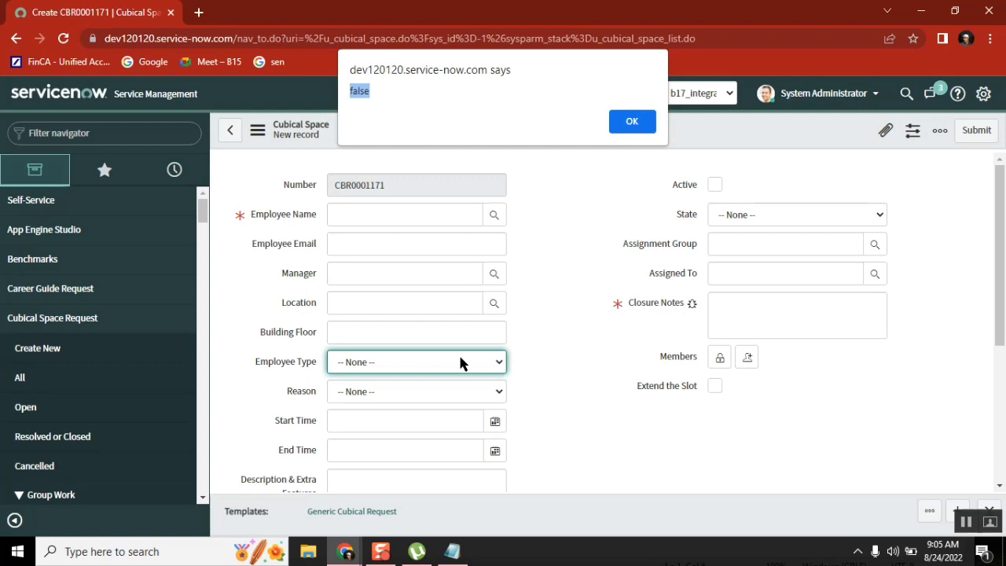
click(632, 121)
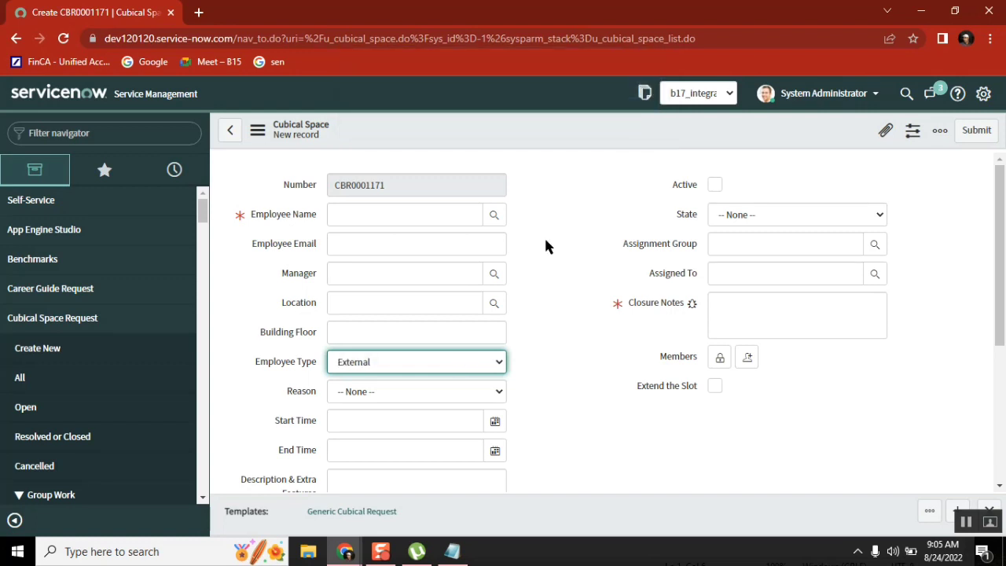
click(494, 214)
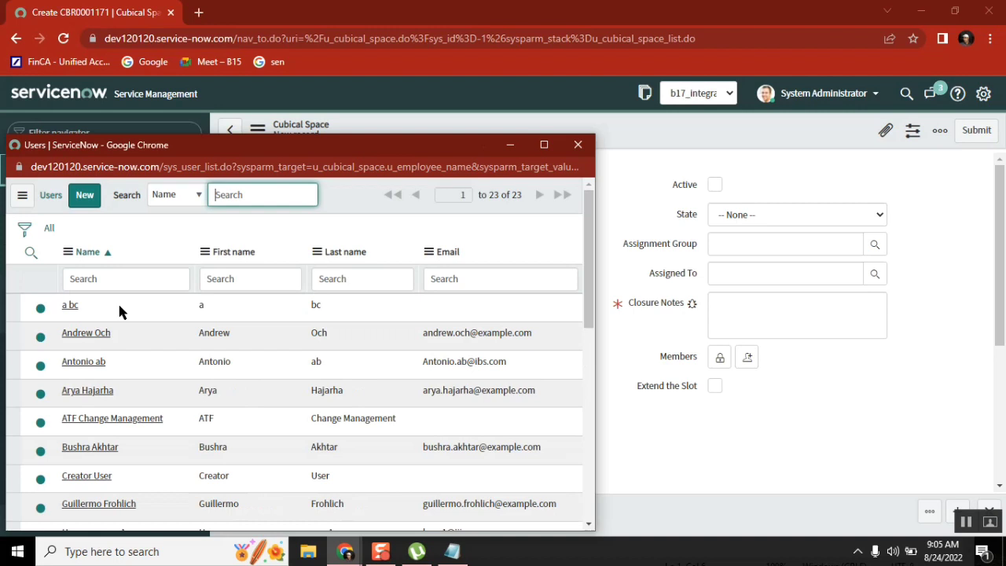
click(86, 332)
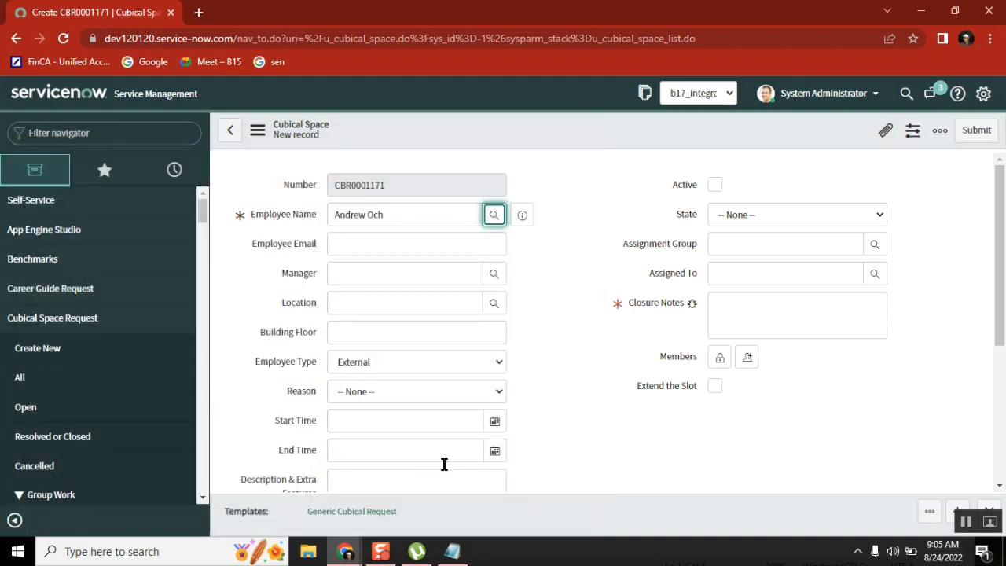
click(797, 213)
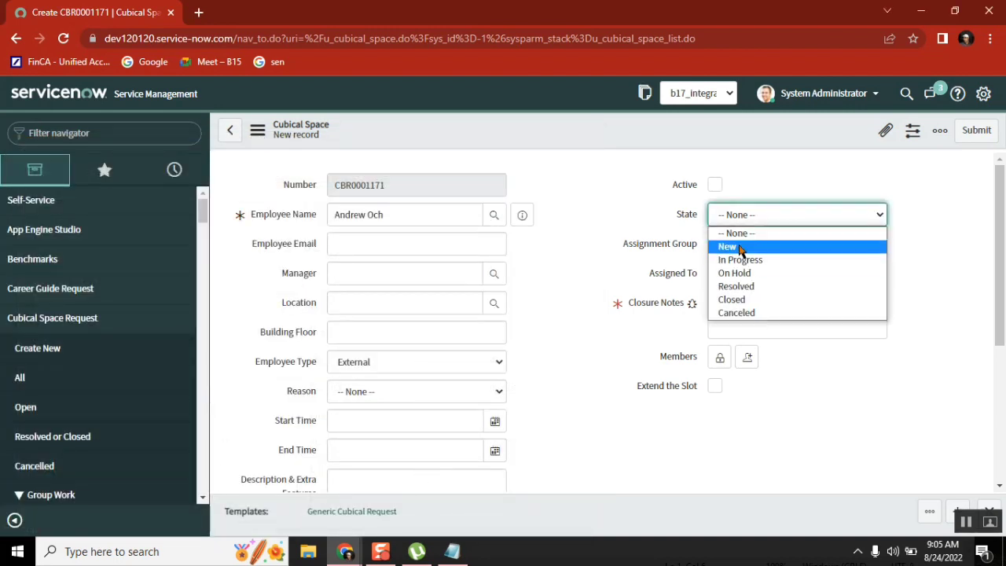
click(727, 246)
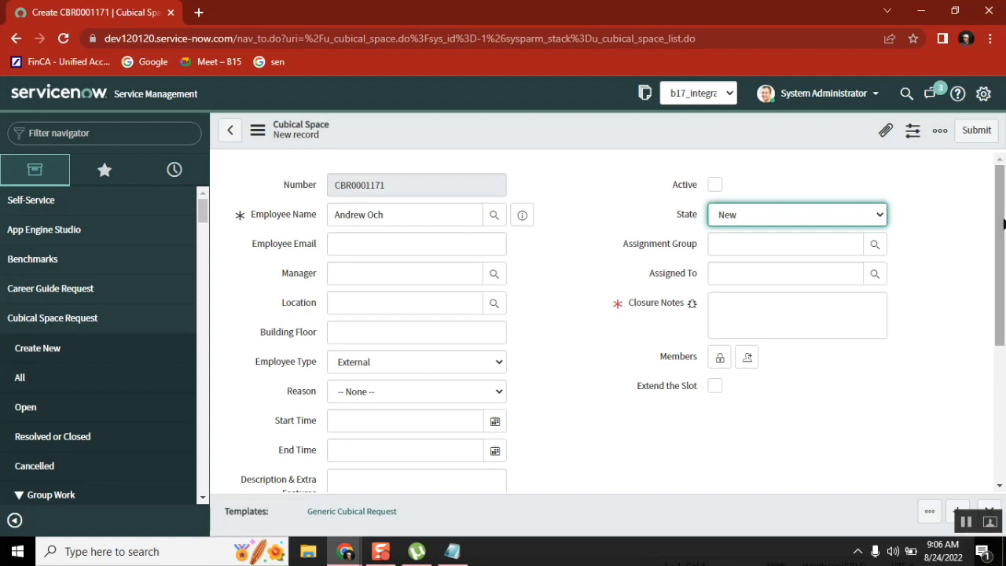
Enter closure notes 'h' and description 'g' on request CBR0001171.
scroll(down, 3)
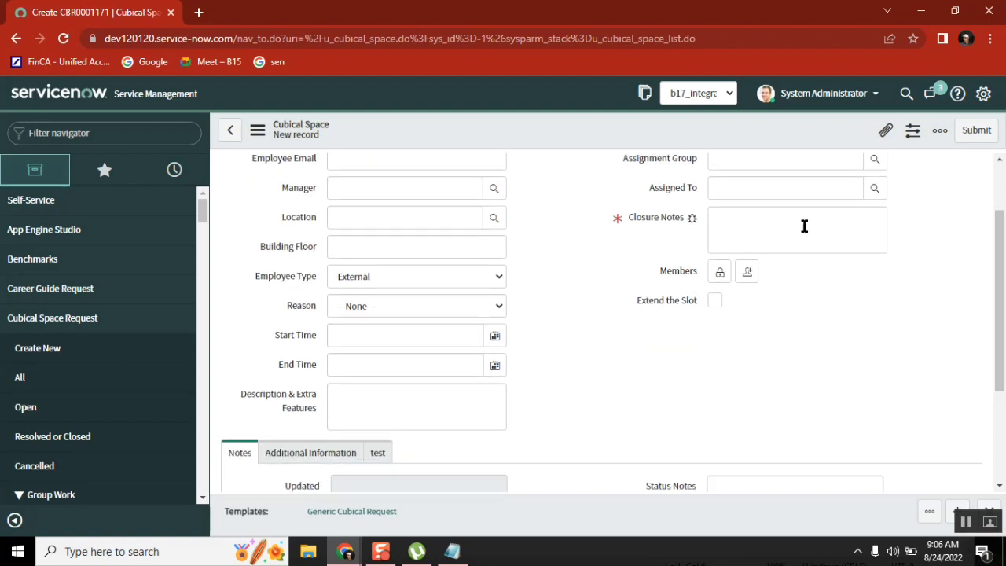
text(h)
text(g)
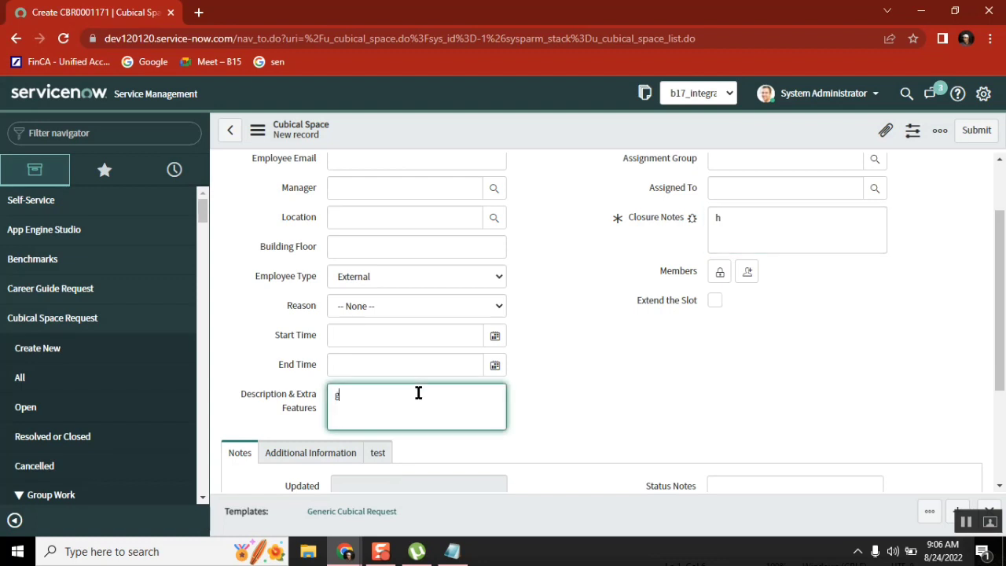
click(416, 276)
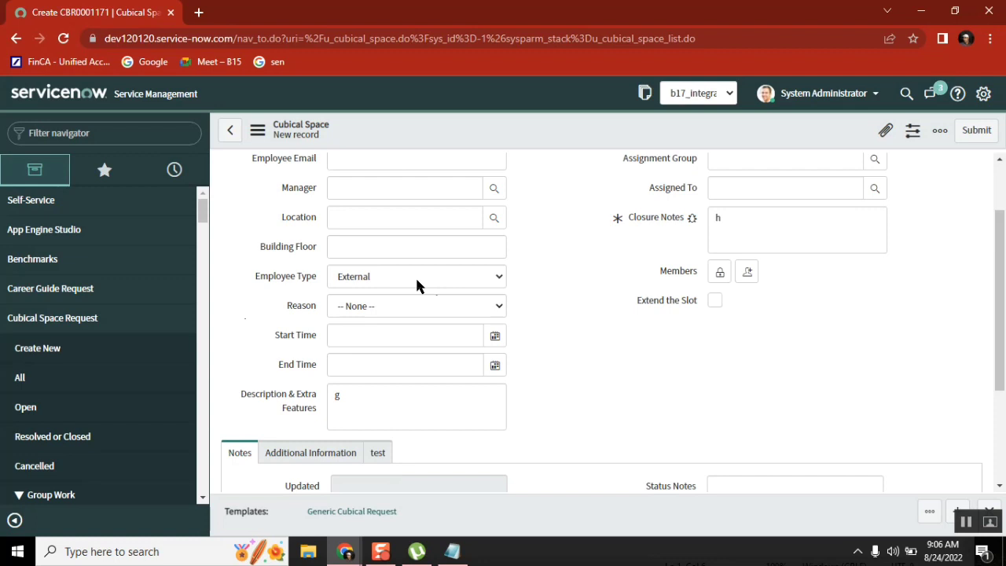
click(940, 130)
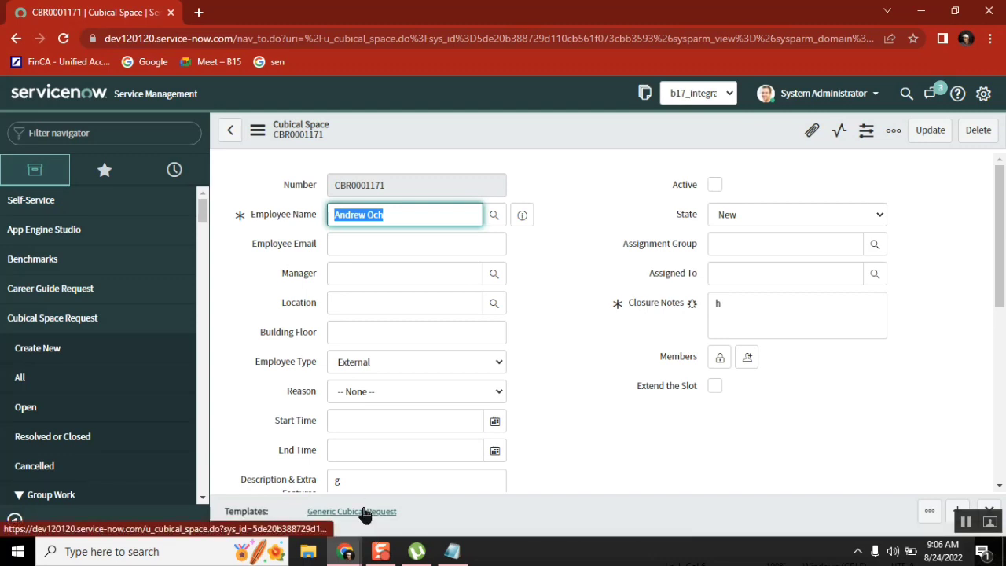
mouse_move(678, 428)
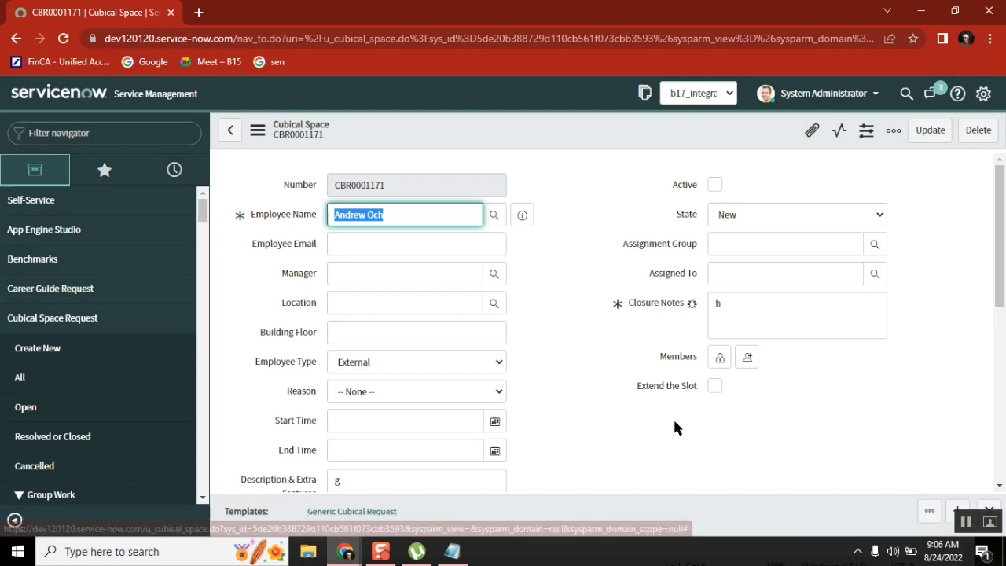
mouse_move(548, 339)
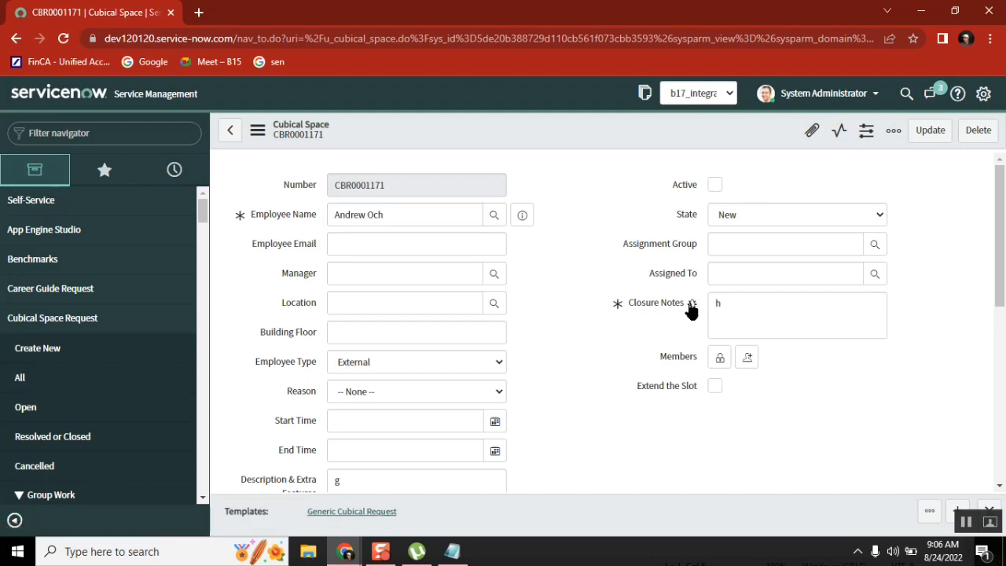
Apply the Generic Cubical Request template to CBR0001171 and step through its script alerts.
click(692, 303)
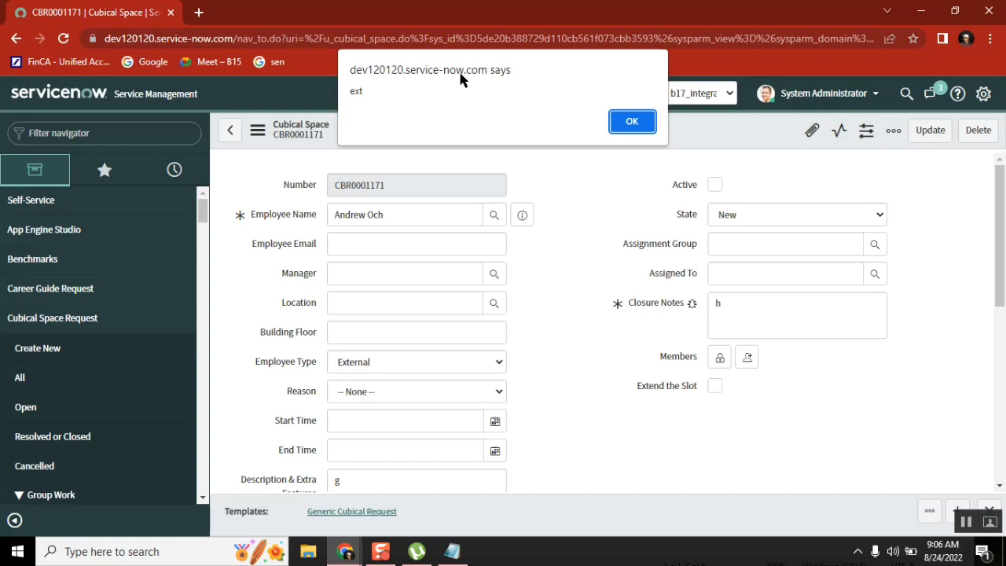
mouse_move(474, 119)
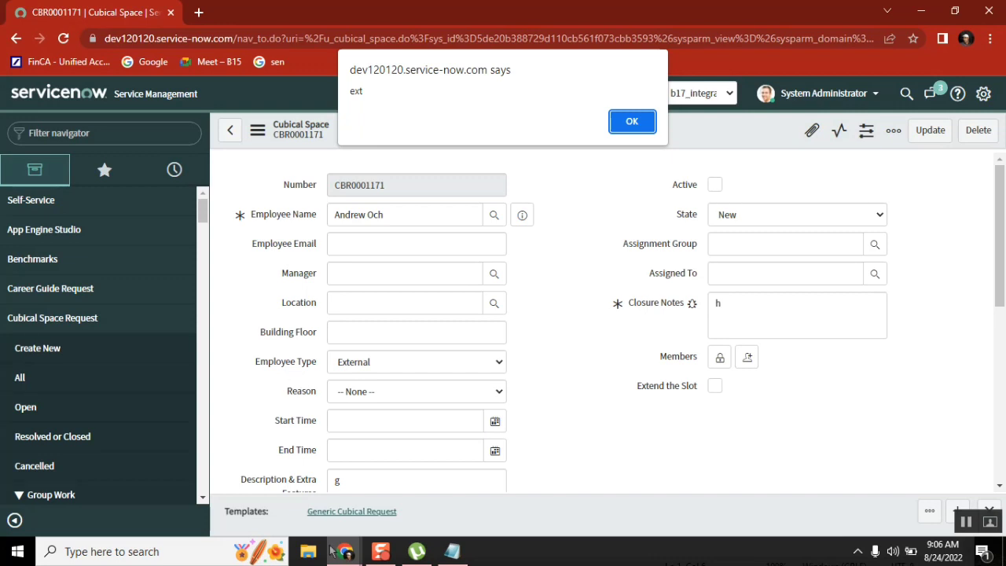
mouse_move(295, 378)
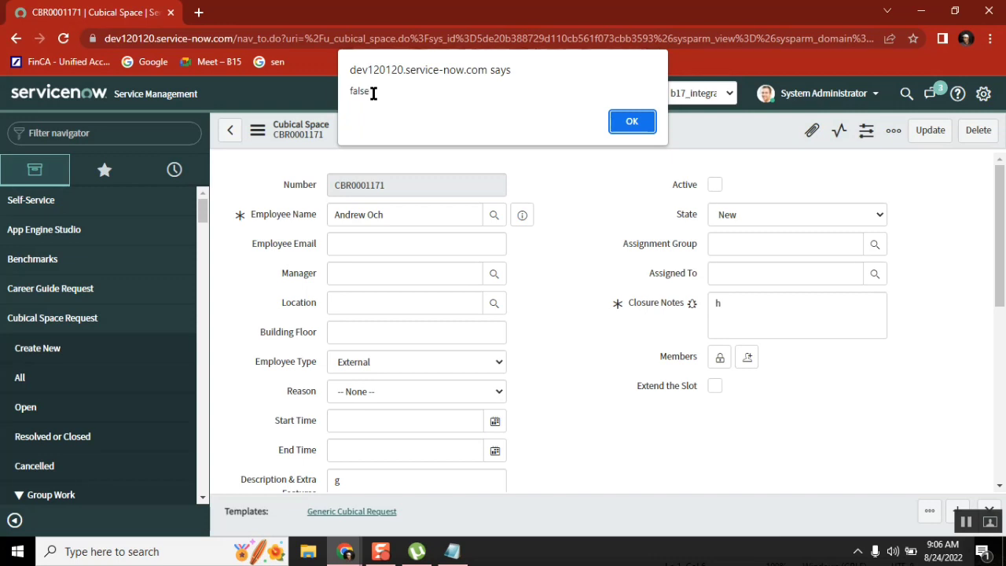
double_click(359, 91)
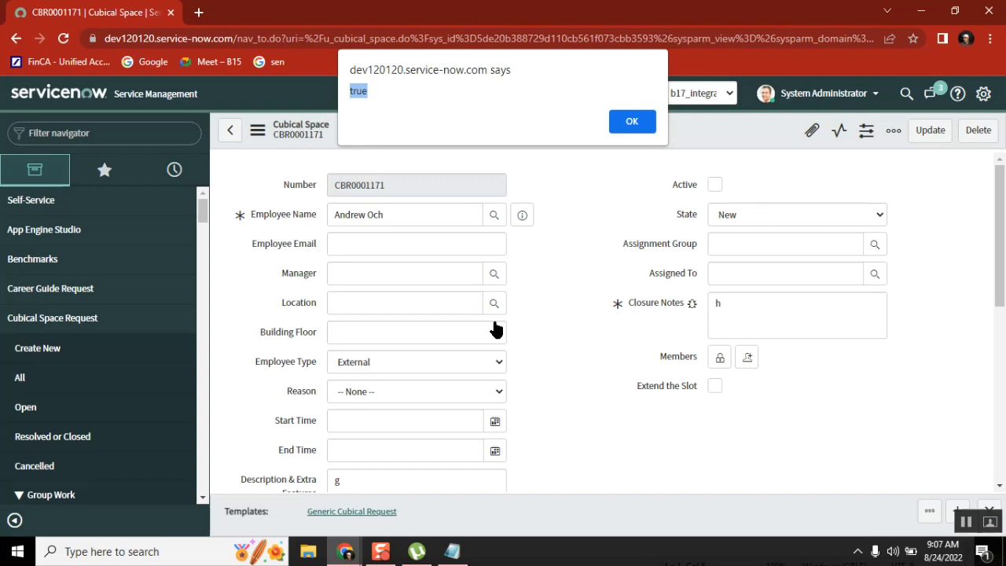
mouse_move(506, 148)
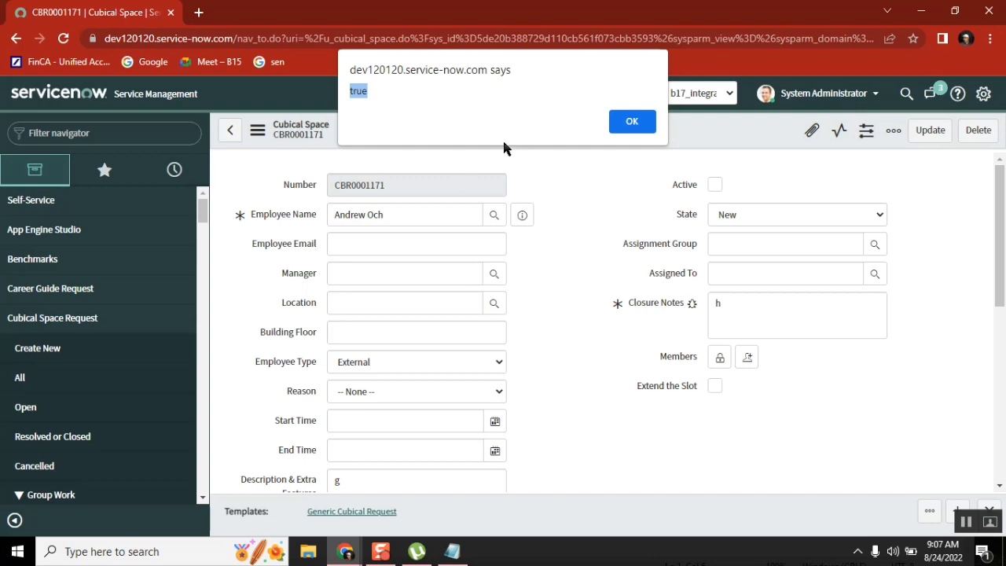
mouse_move(522, 127)
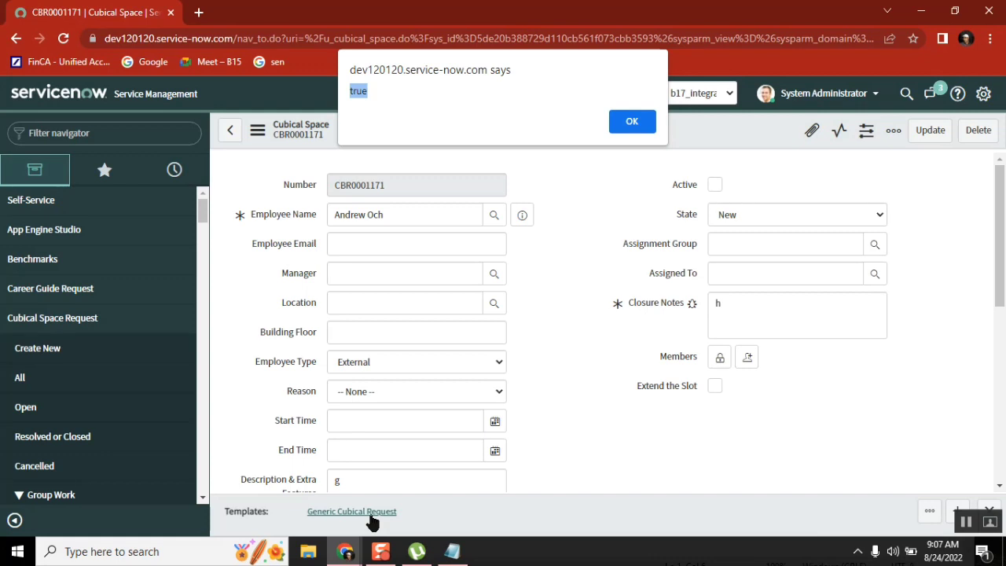
mouse_move(366, 89)
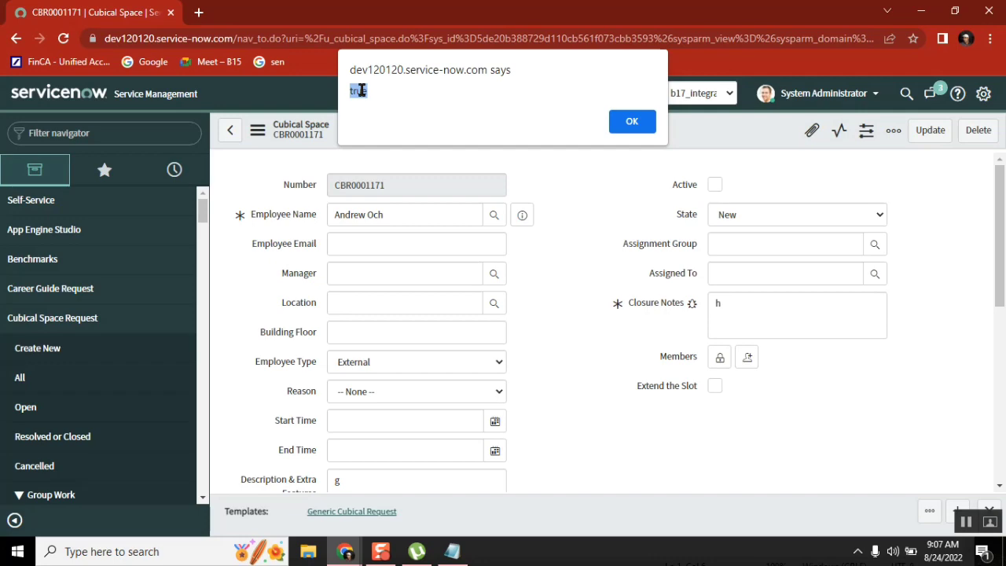
mouse_move(345, 551)
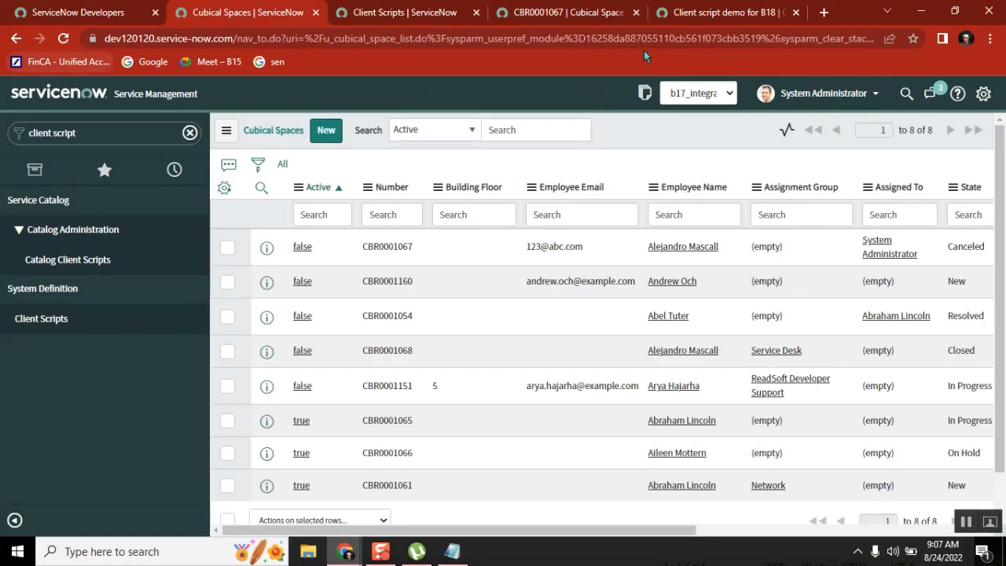
Add || isTemplate == 'false' to the line-2 early-return condition in the B18 client script.
click(724, 12)
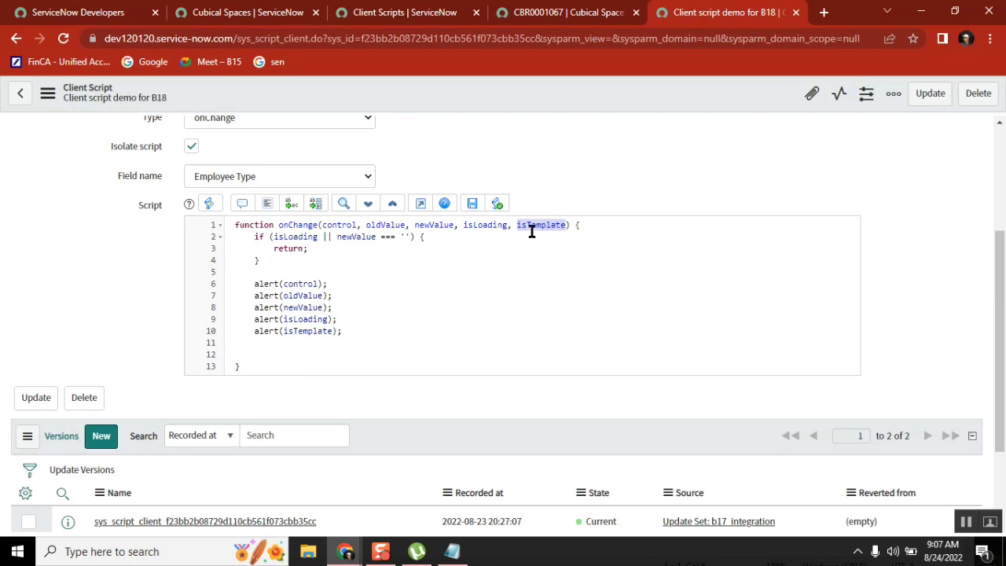
mouse_move(408, 239)
text( ||)
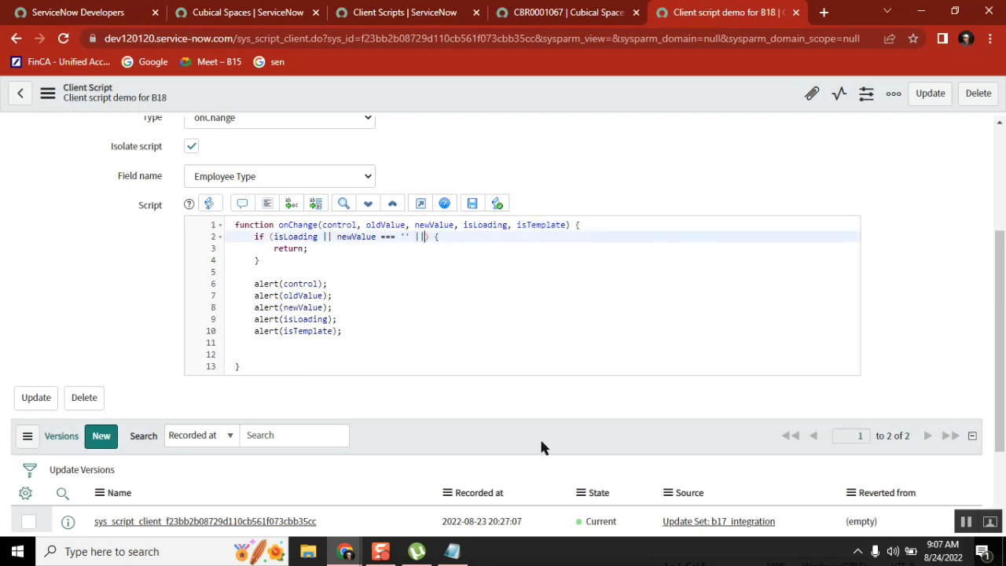
text(isTemplate =)
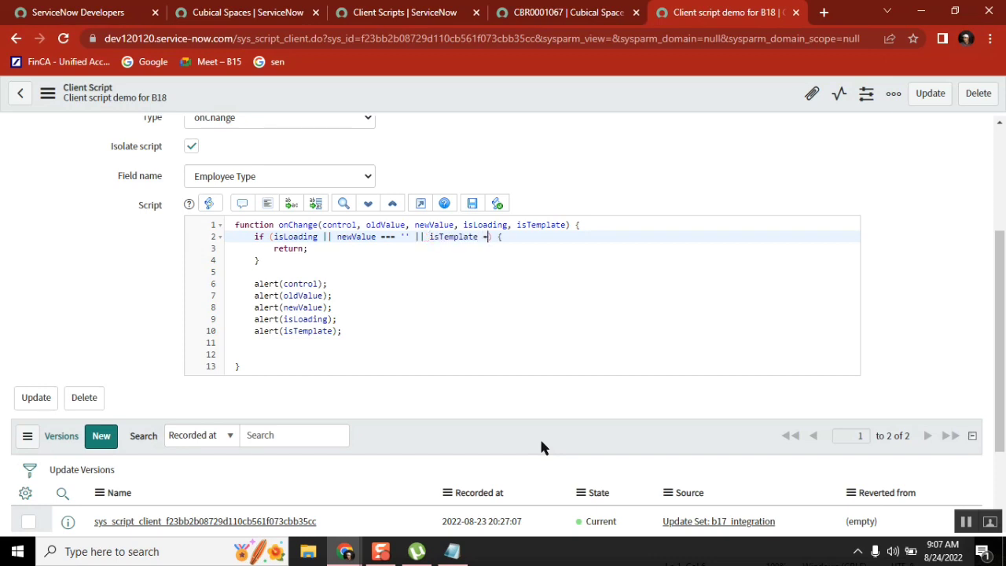
text('false)
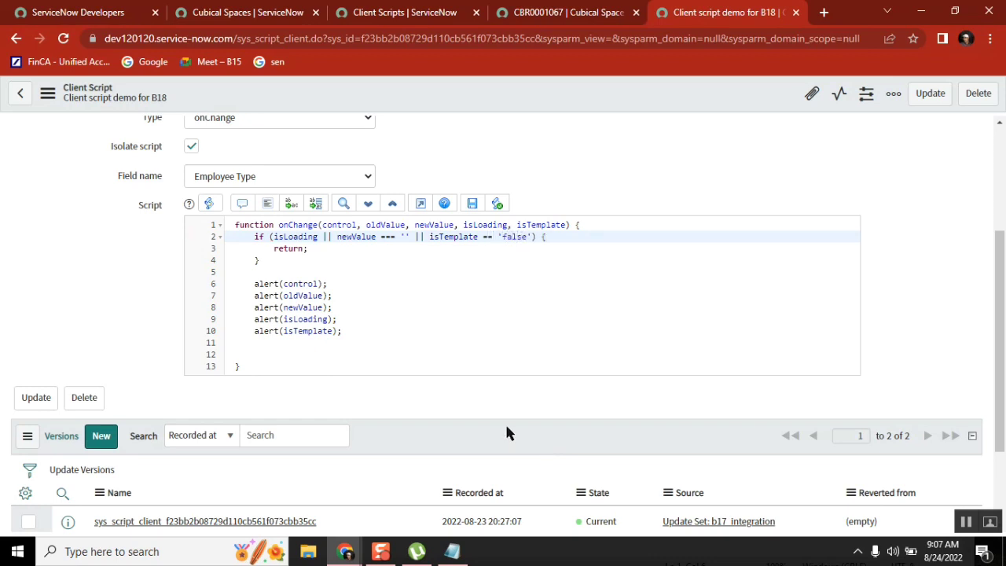
drag(253, 283, 341, 330)
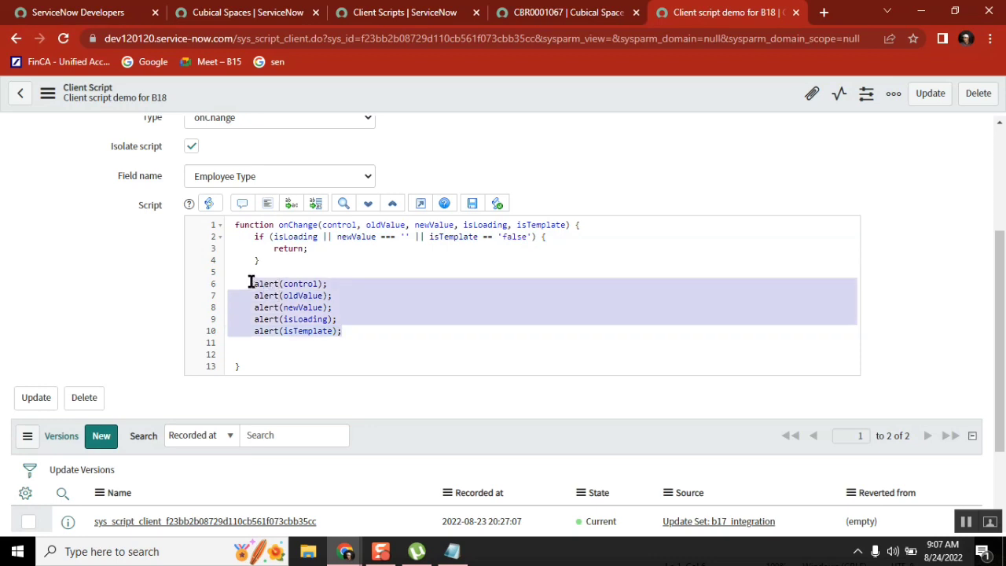